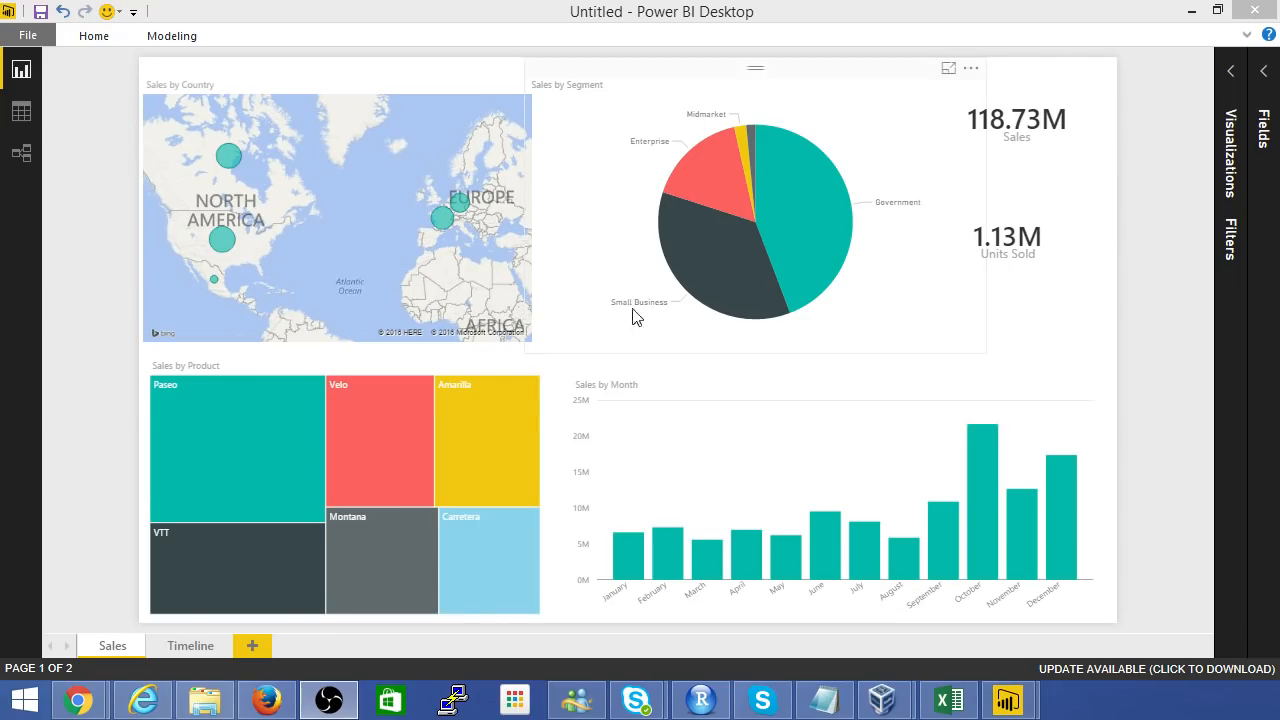
{"action": "mouse_move", "coordinate": [610, 224]}
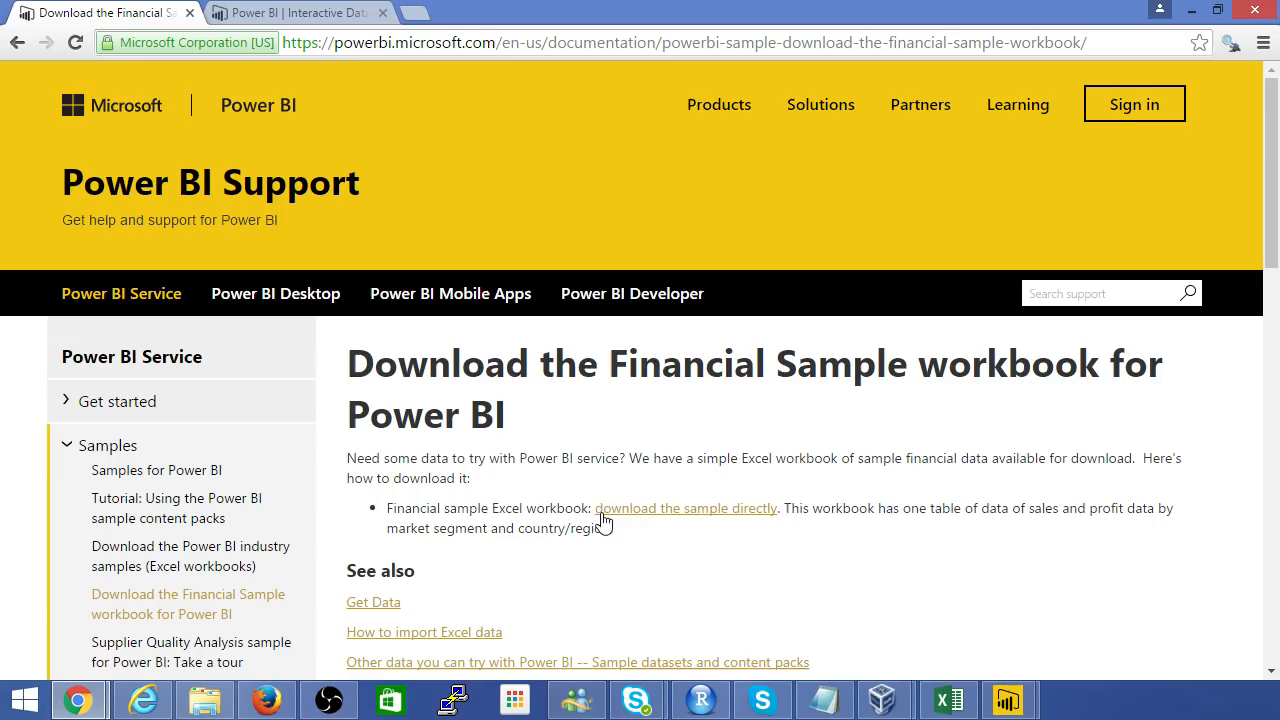
{"action": "mouse_move", "coordinate": [658, 516]}
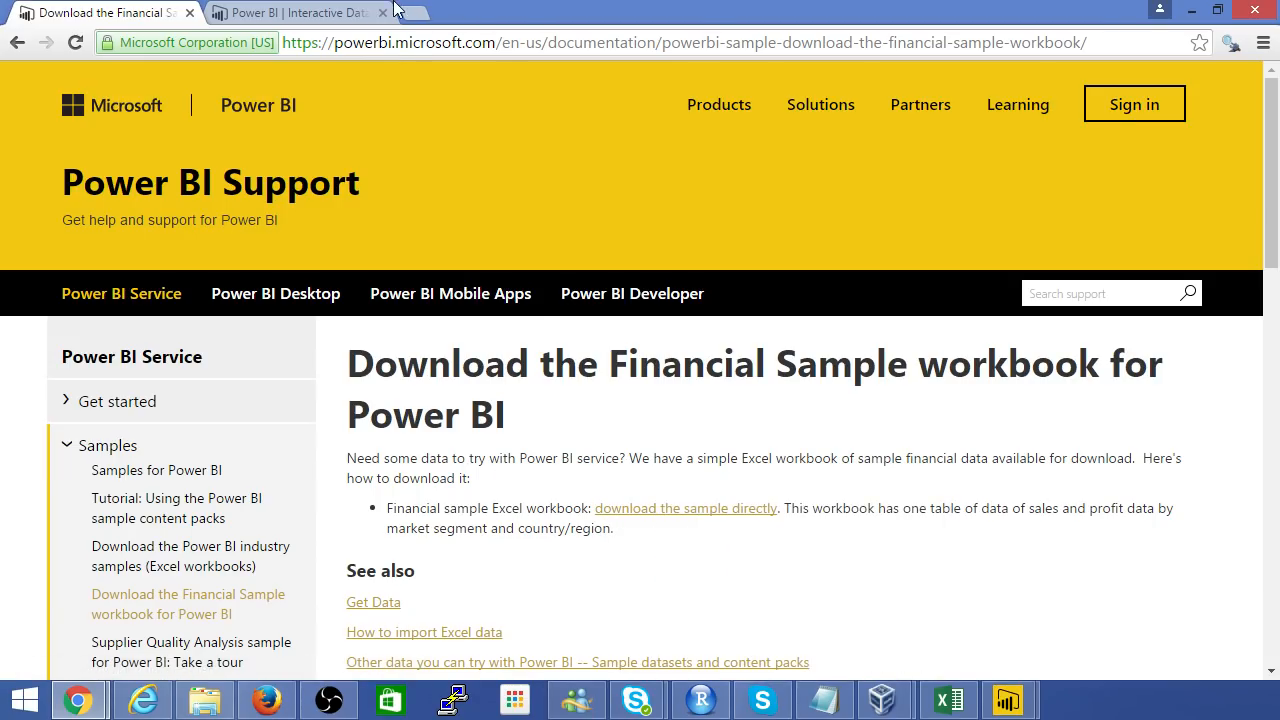
- Switch Chrome to the Power BI "Bring your data to life" landing page
{"action": "left_click", "coordinate": [300, 12]}
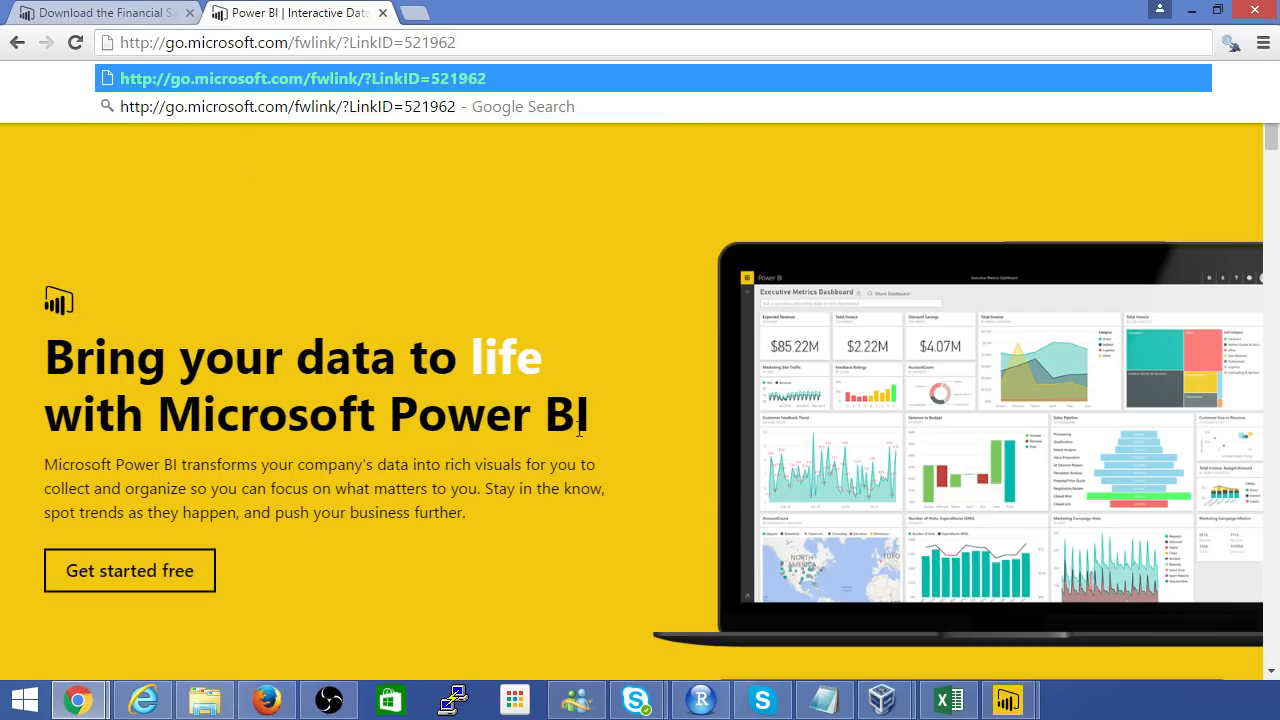
{"action": "left_click", "coordinate": [948, 700]}
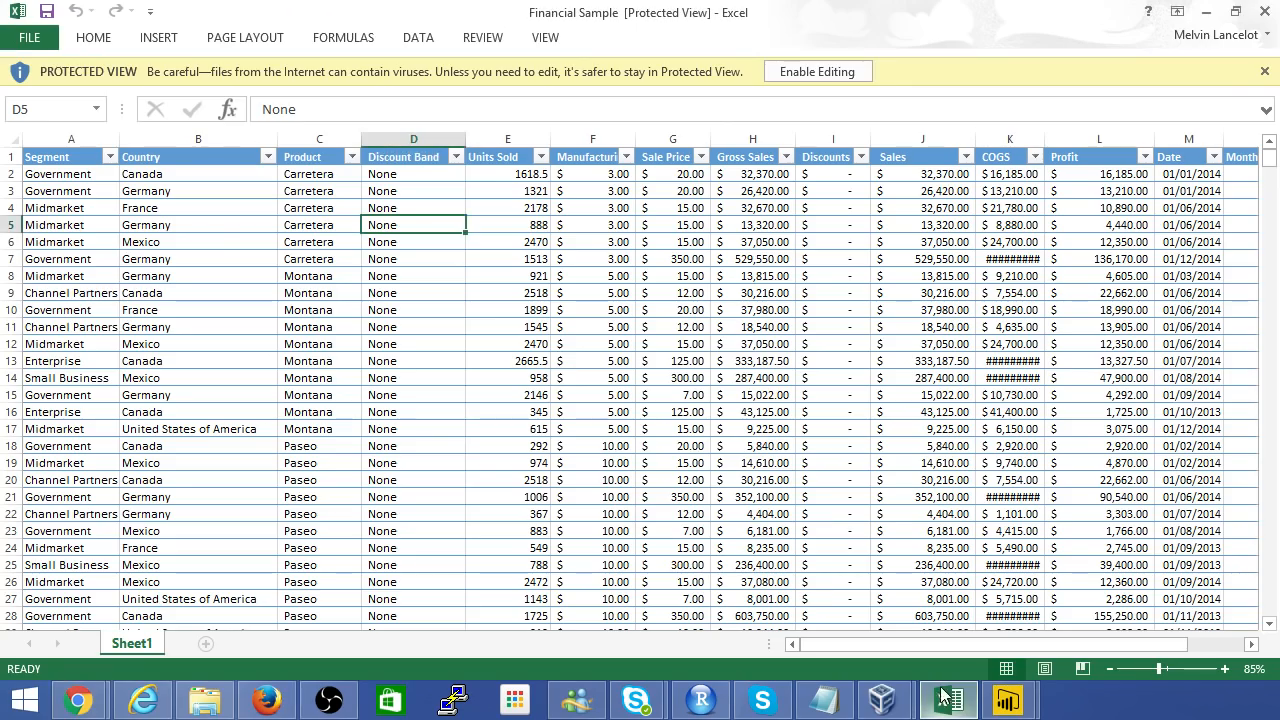
{"action": "mouse_move", "coordinate": [84, 162]}
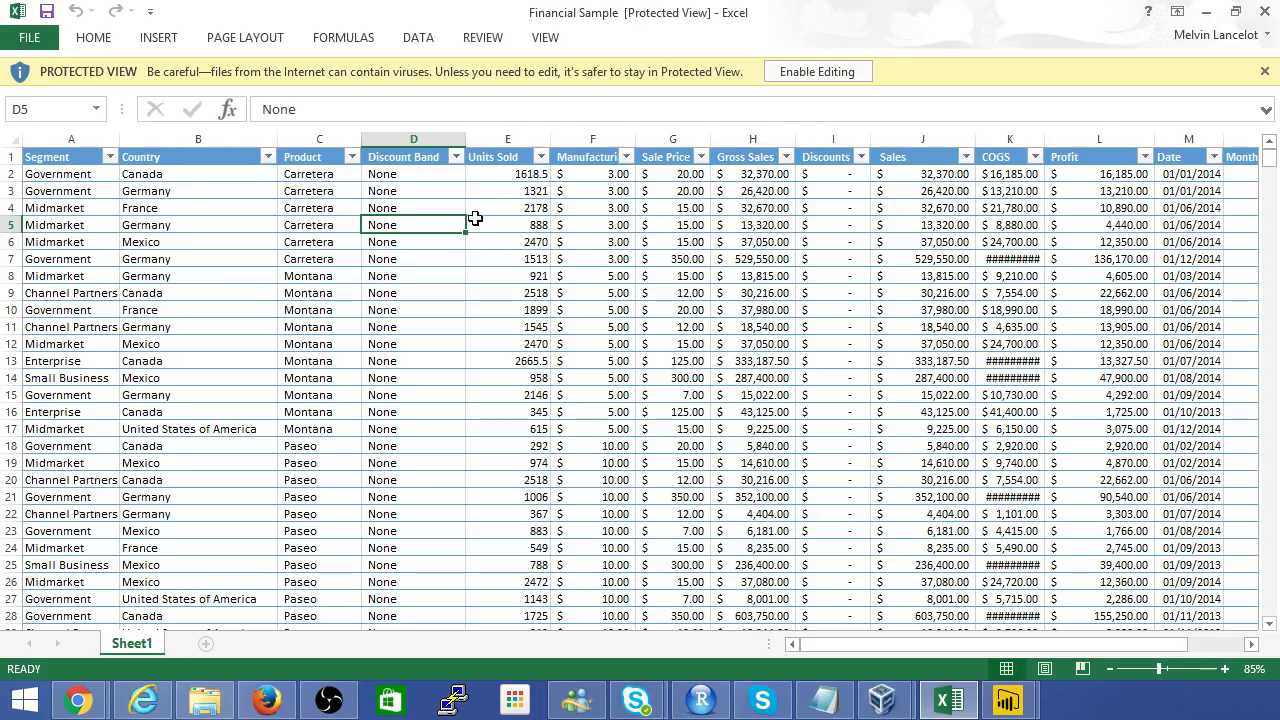
{"action": "mouse_move", "coordinate": [948, 156]}
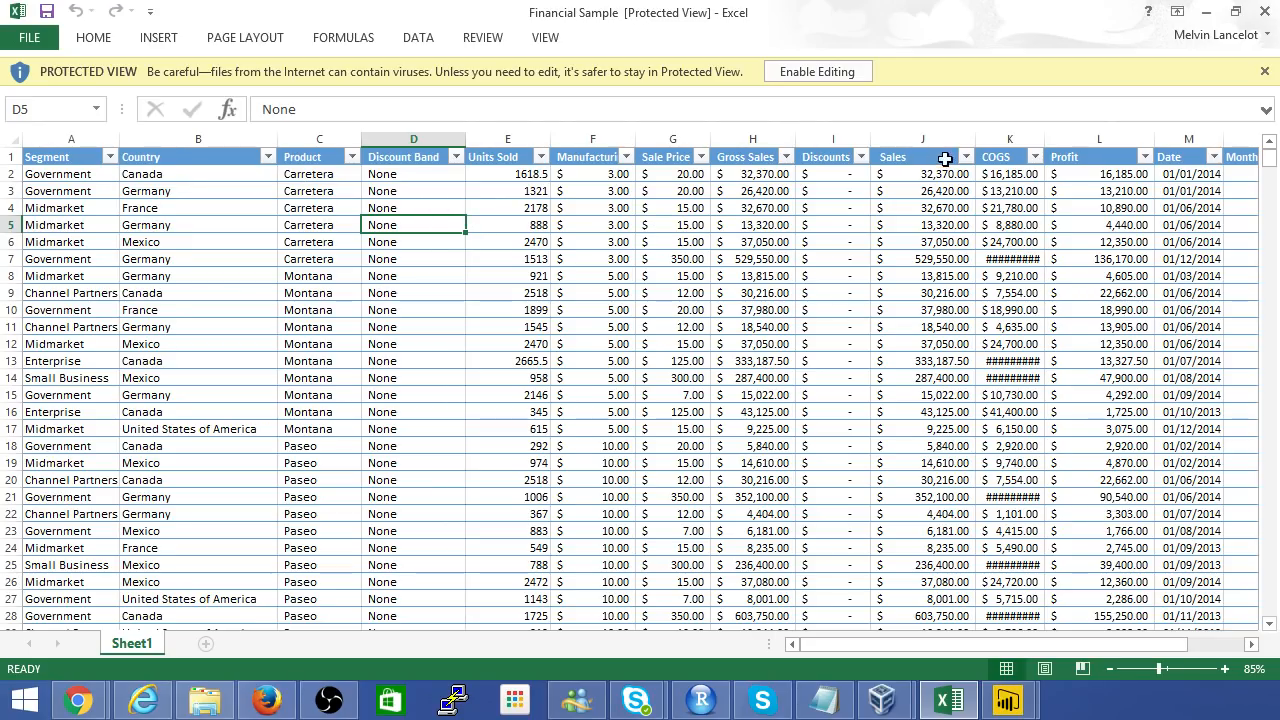
{"action": "mouse_move", "coordinate": [232, 244]}
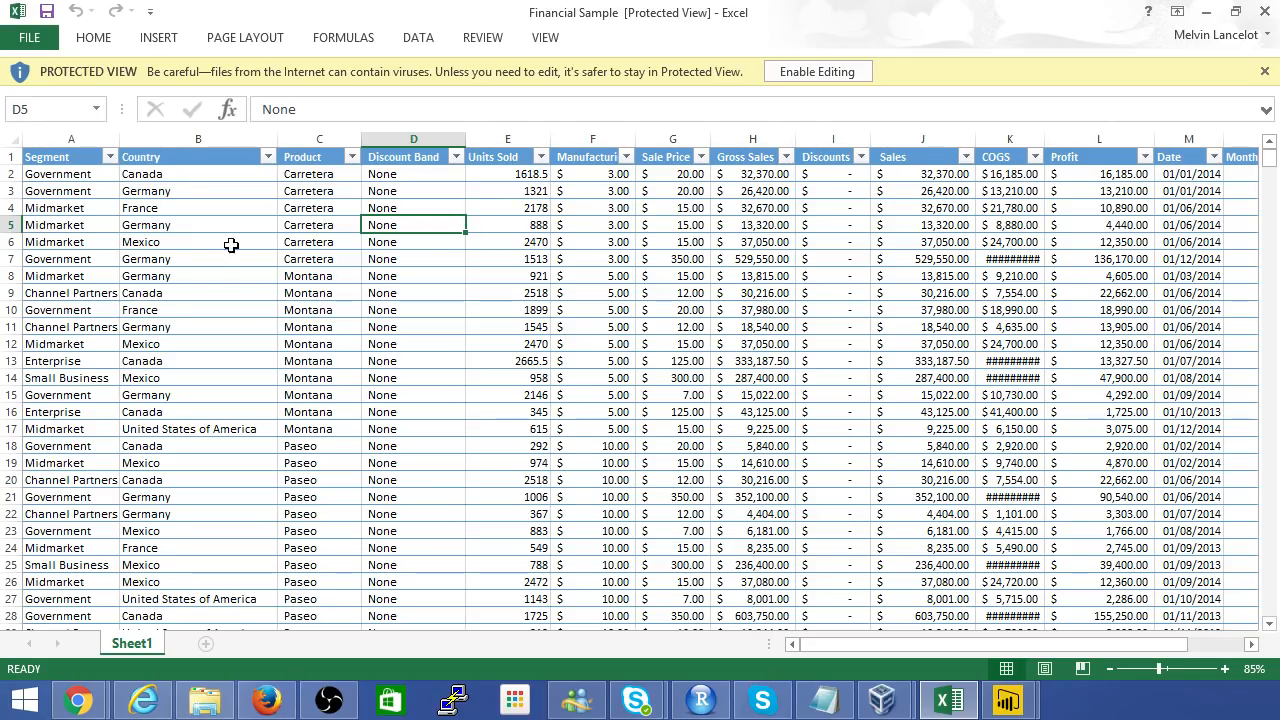
{"action": "left_click", "coordinate": [64, 156]}
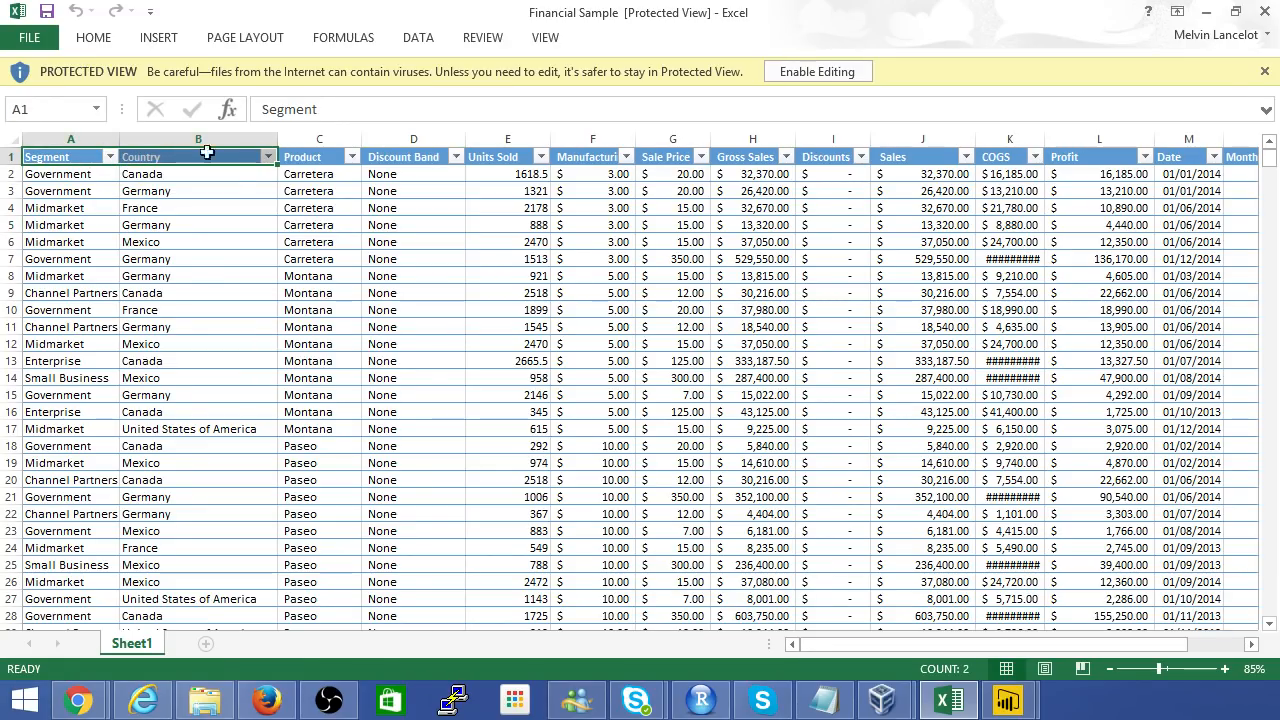
{"action": "left_click", "coordinate": [304, 156]}
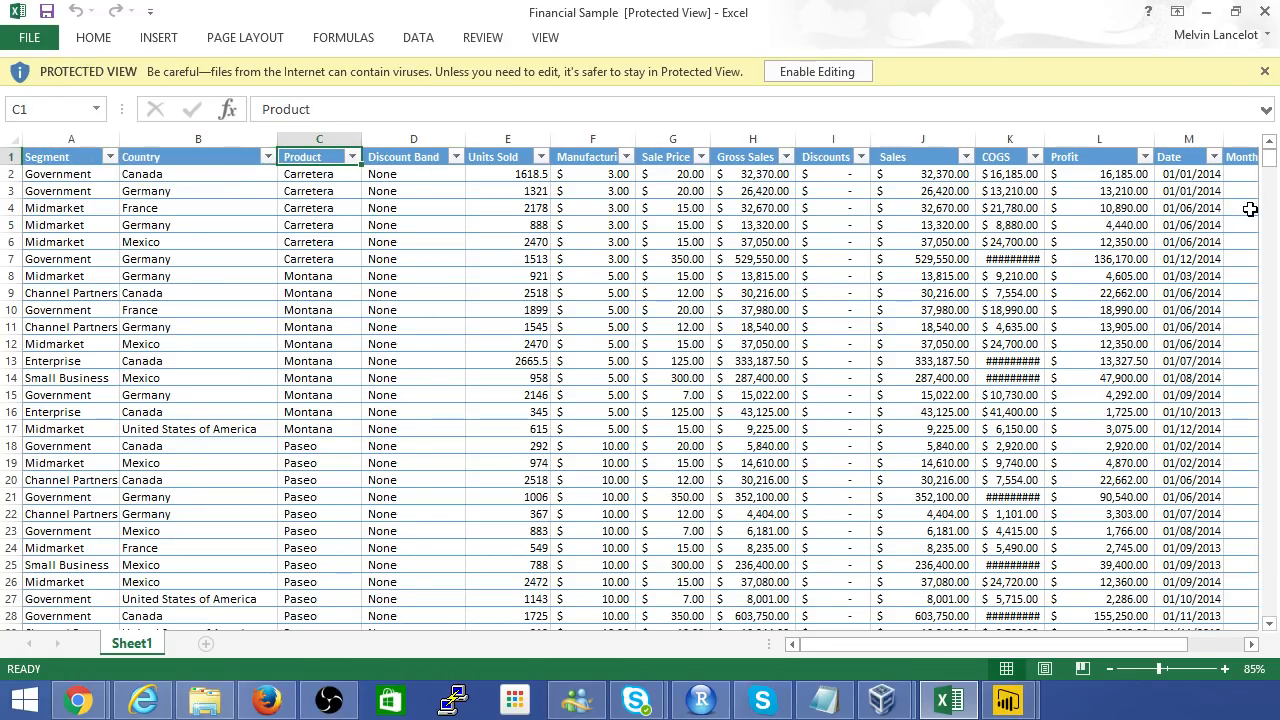
{"action": "scroll", "scroll_direction": "right", "scroll_amount": 3}
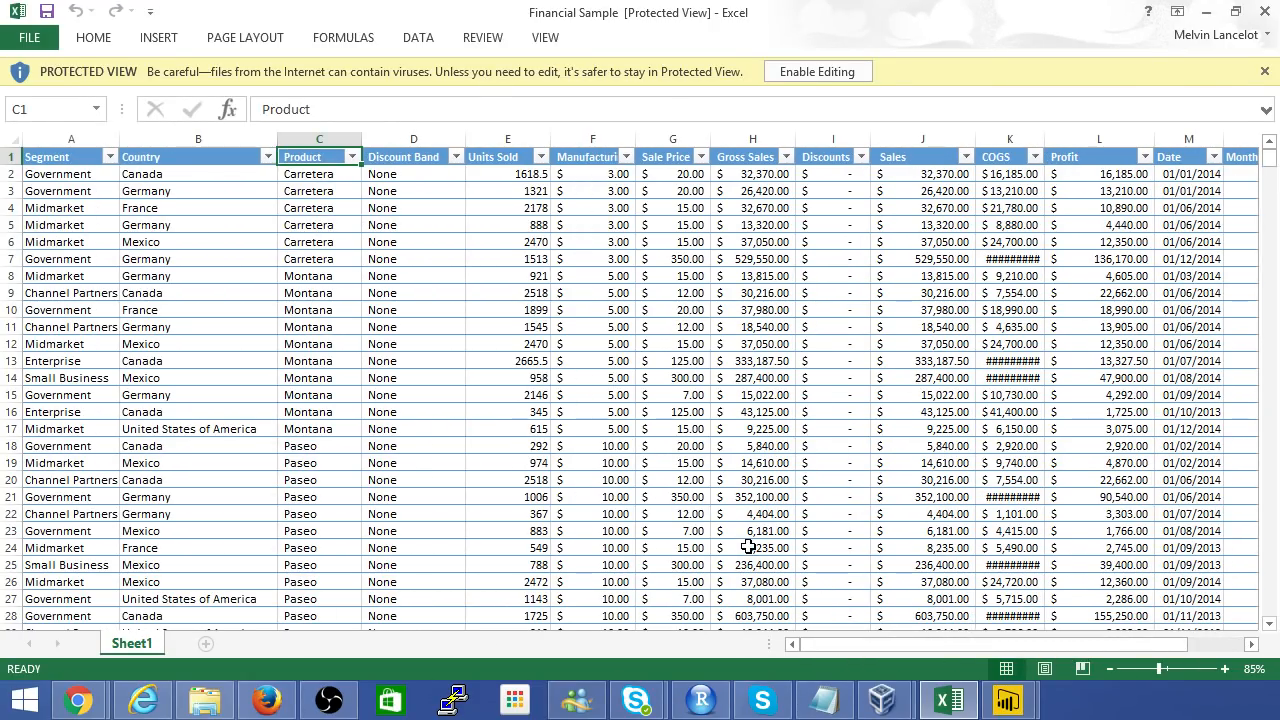
{"action": "mouse_move", "coordinate": [1004, 698]}
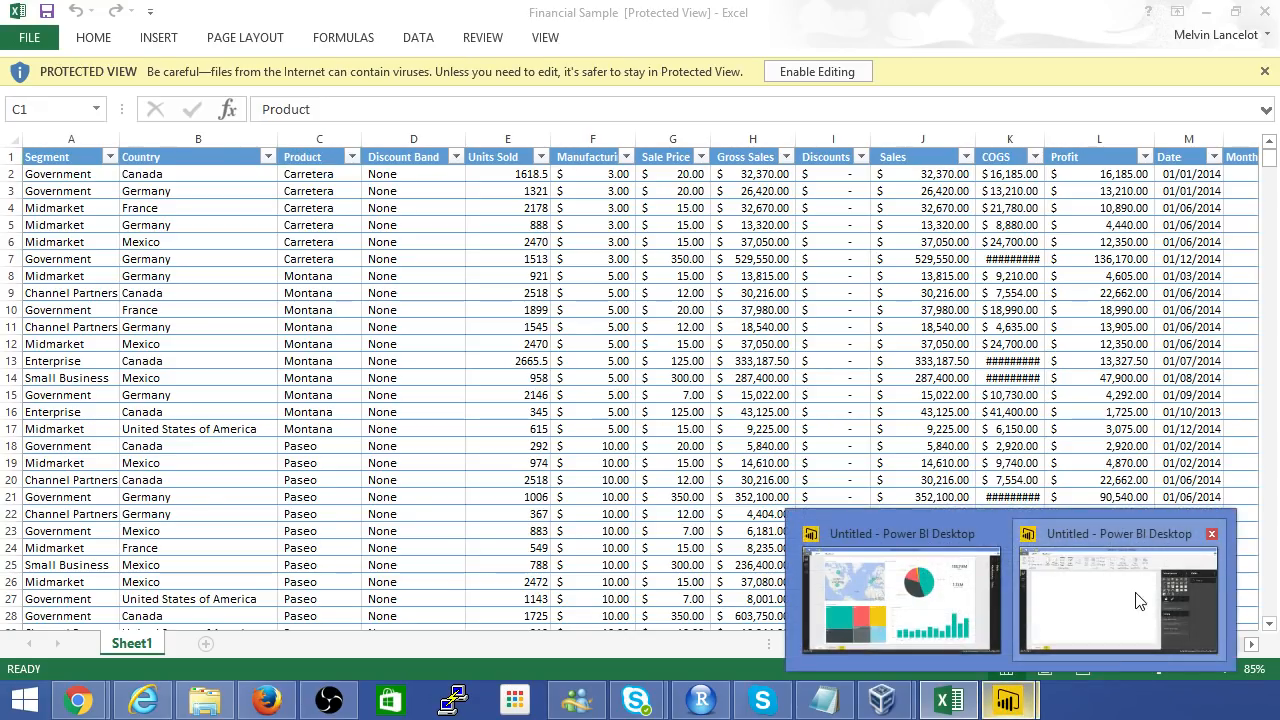
- Import Sheet1 of the Financial Sample workbook from Downloads into the blank report
{"action": "left_click", "coordinate": [1118, 600]}
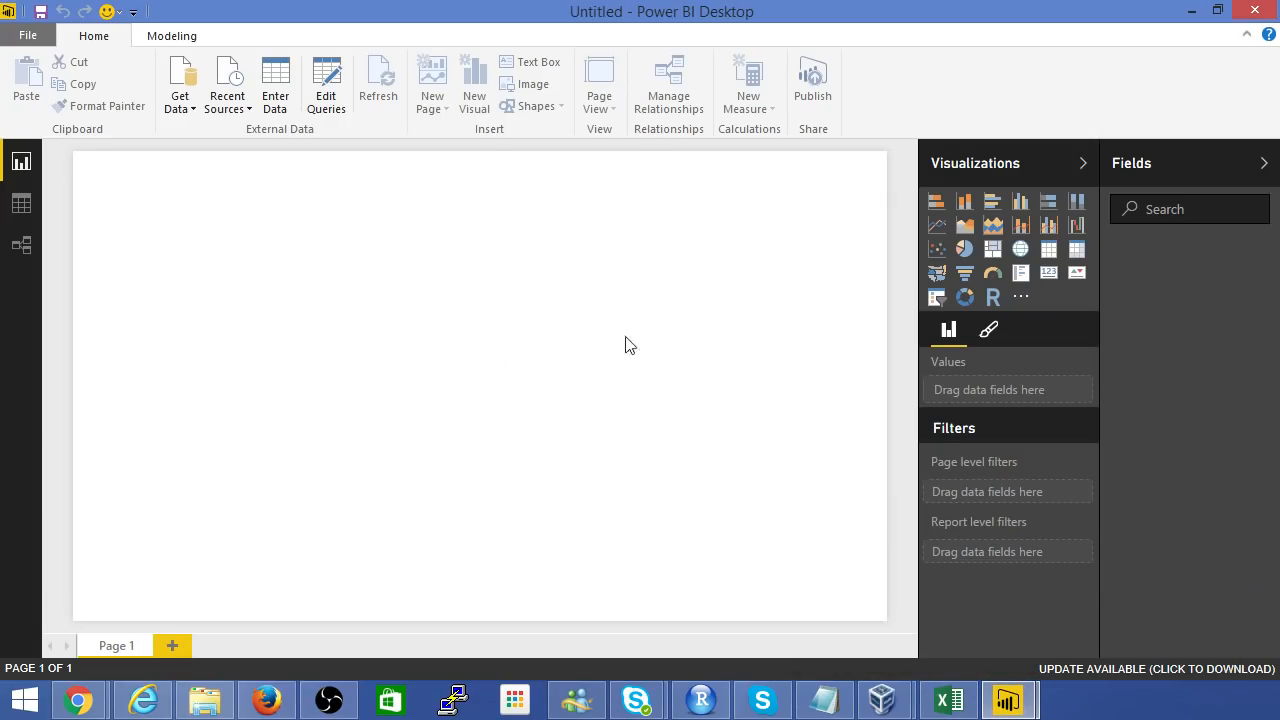
{"action": "mouse_move", "coordinate": [592, 184]}
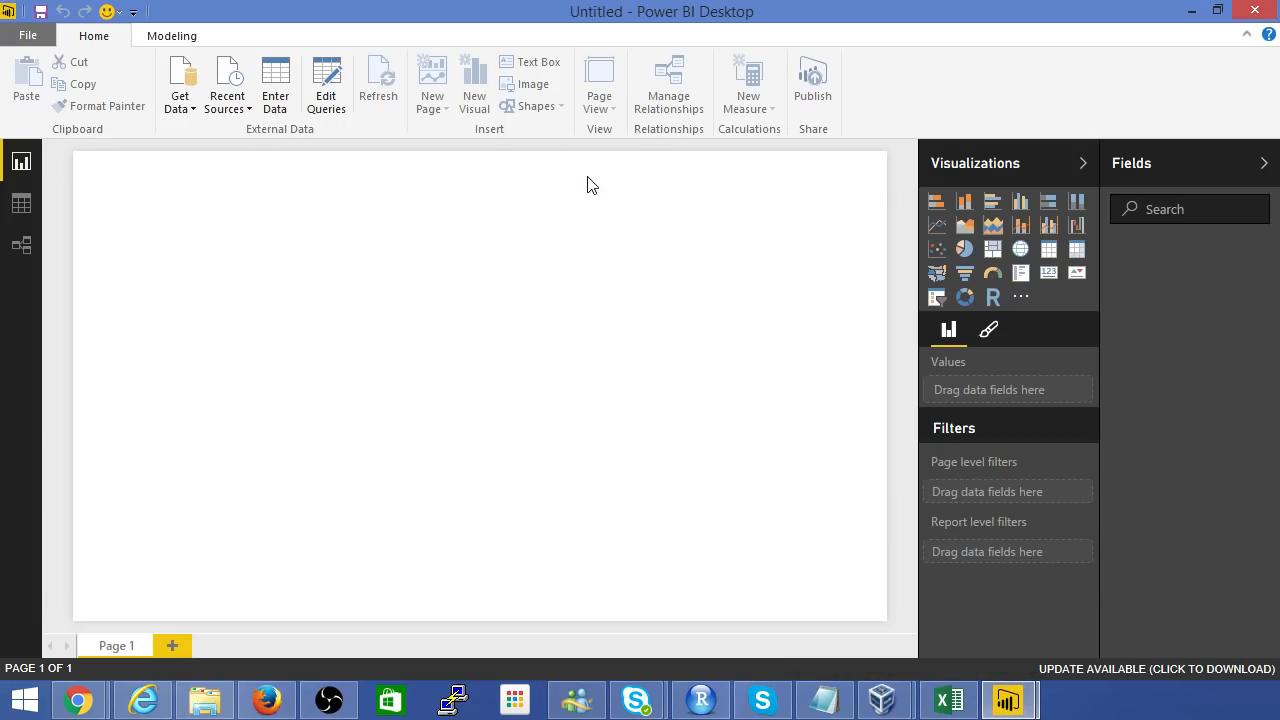
{"action": "mouse_move", "coordinate": [78, 548]}
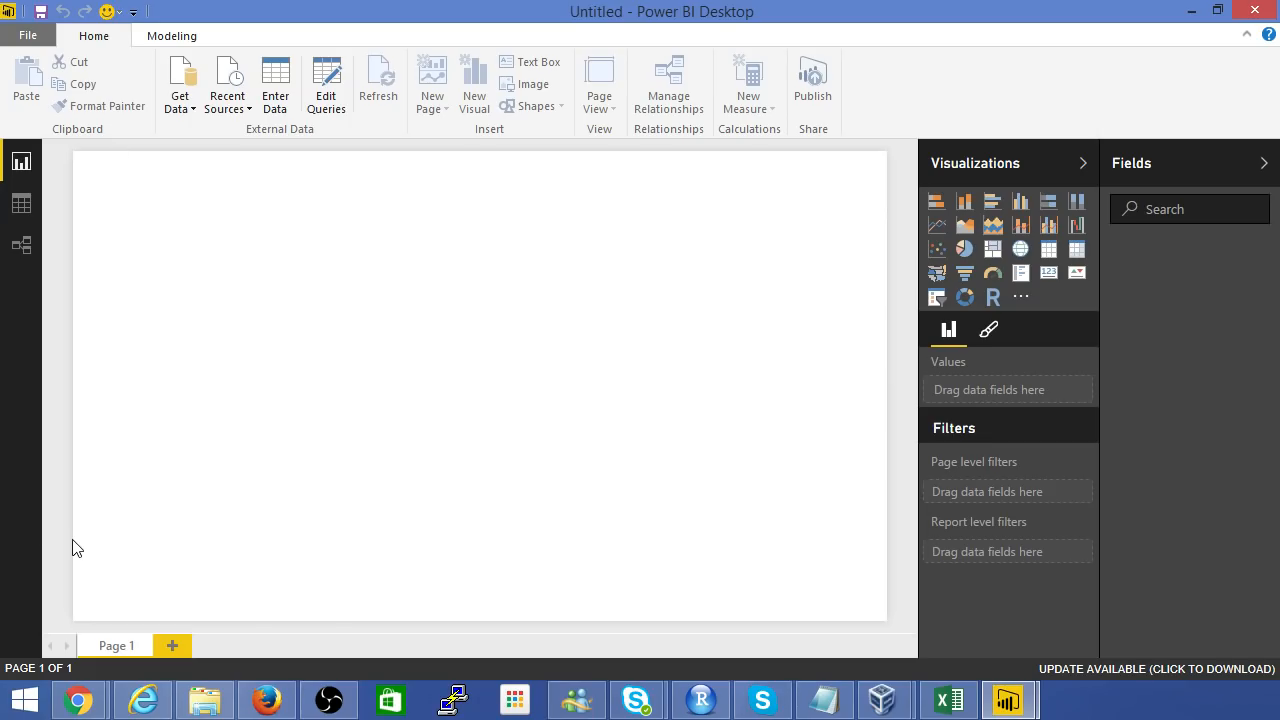
{"action": "mouse_move", "coordinate": [72, 158]}
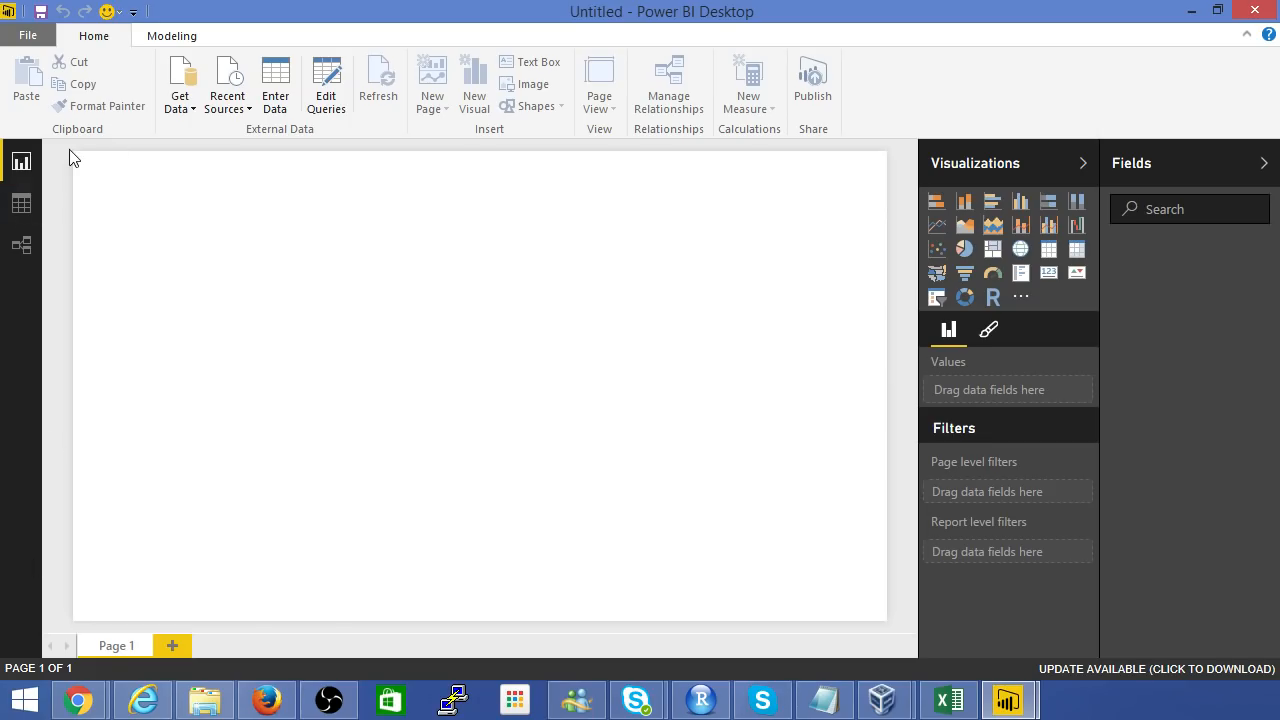
{"action": "mouse_move", "coordinate": [196, 180]}
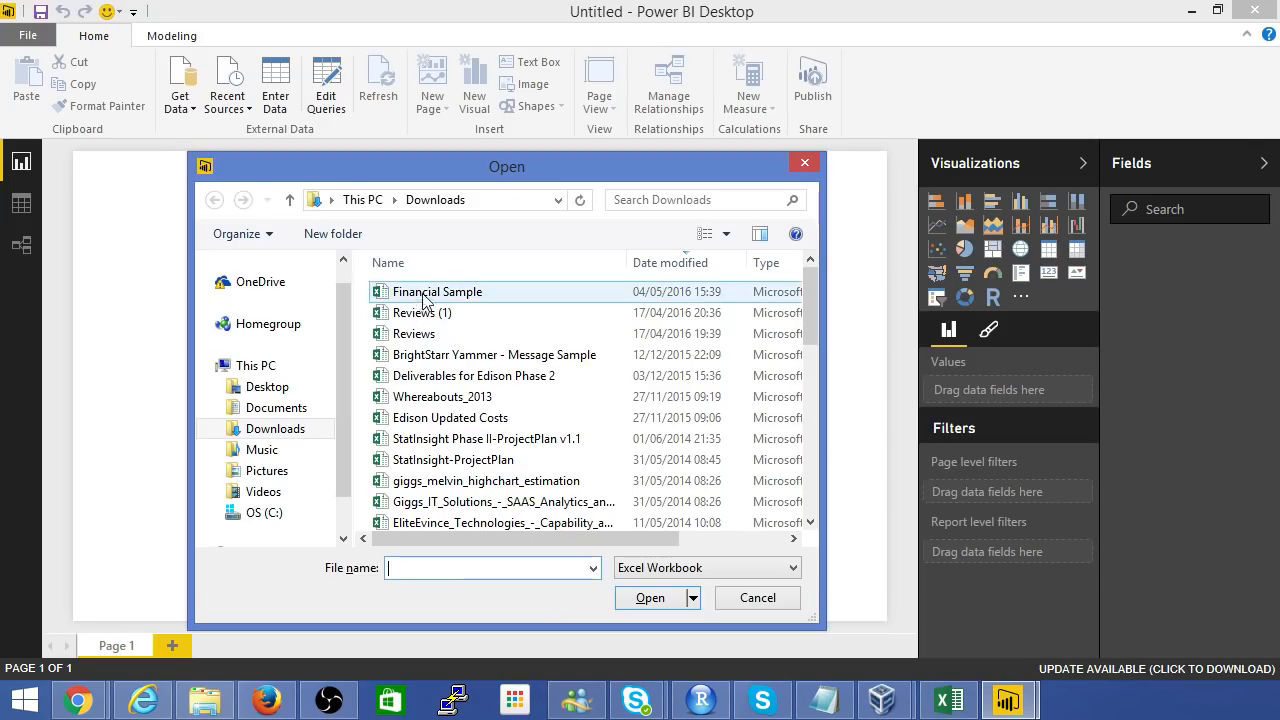
{"action": "left_click", "coordinate": [756, 596]}
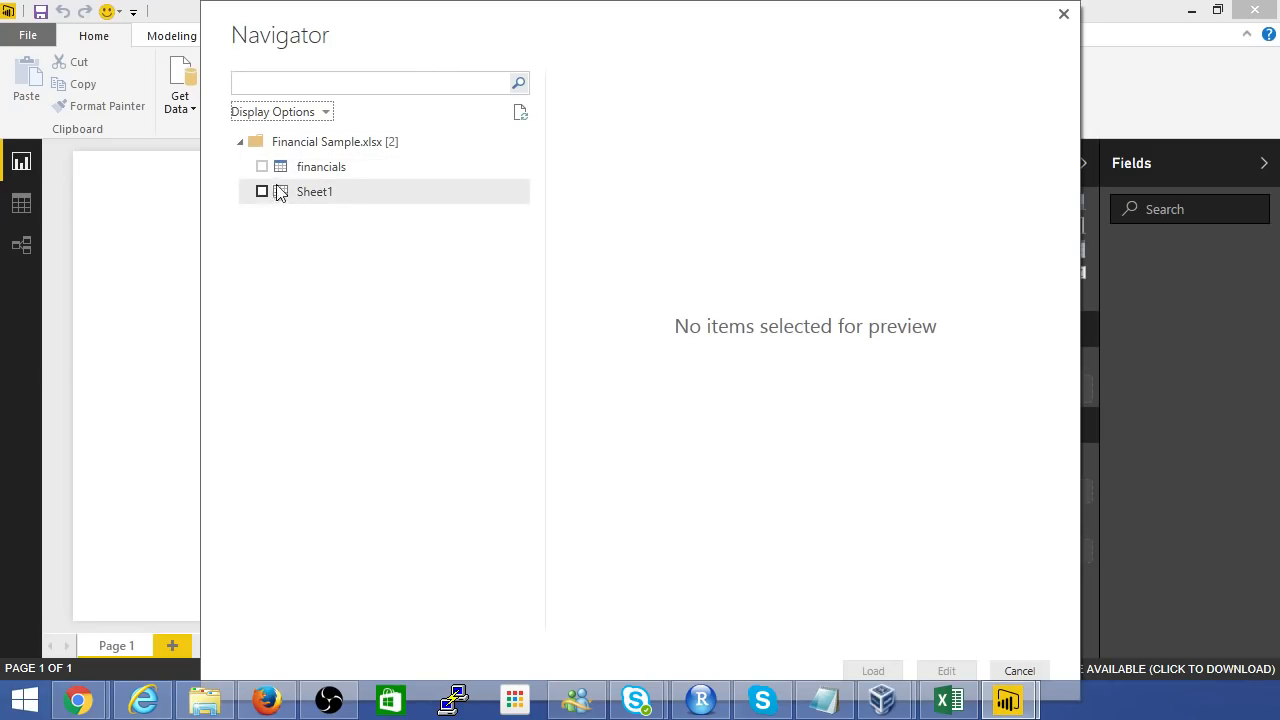
{"action": "left_click", "coordinate": [260, 192]}
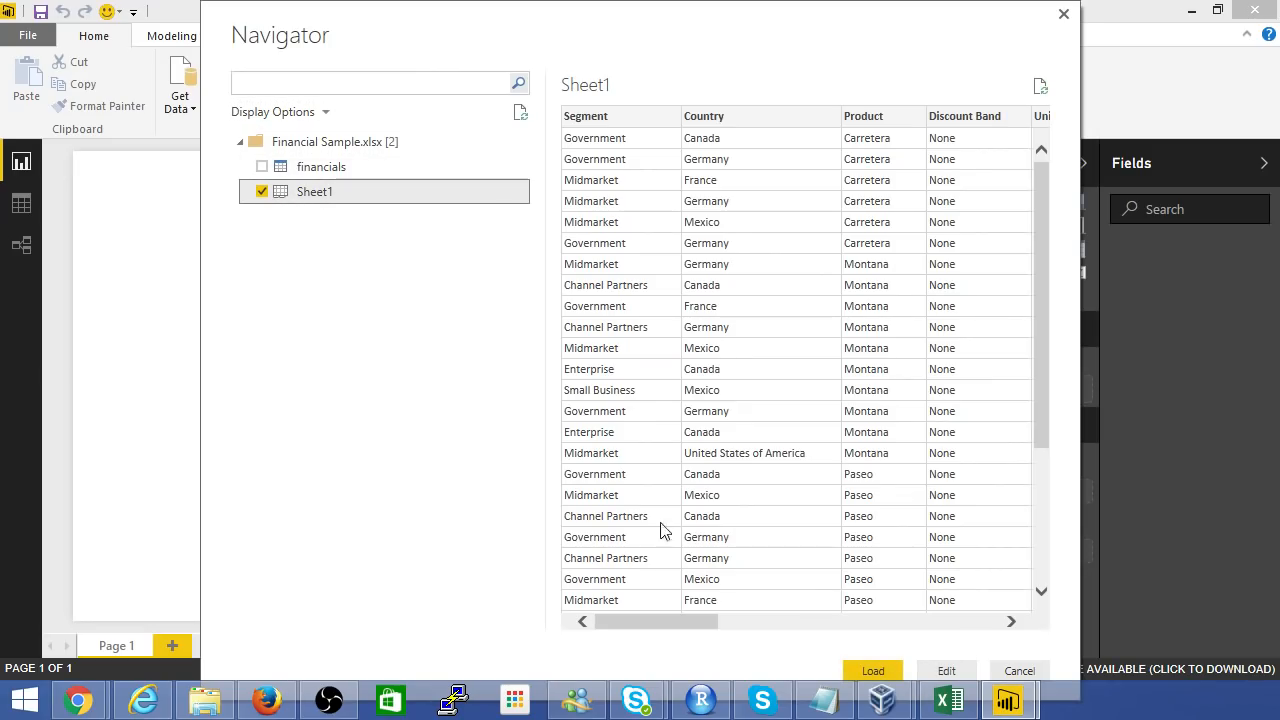
{"action": "left_click", "coordinate": [1018, 670]}
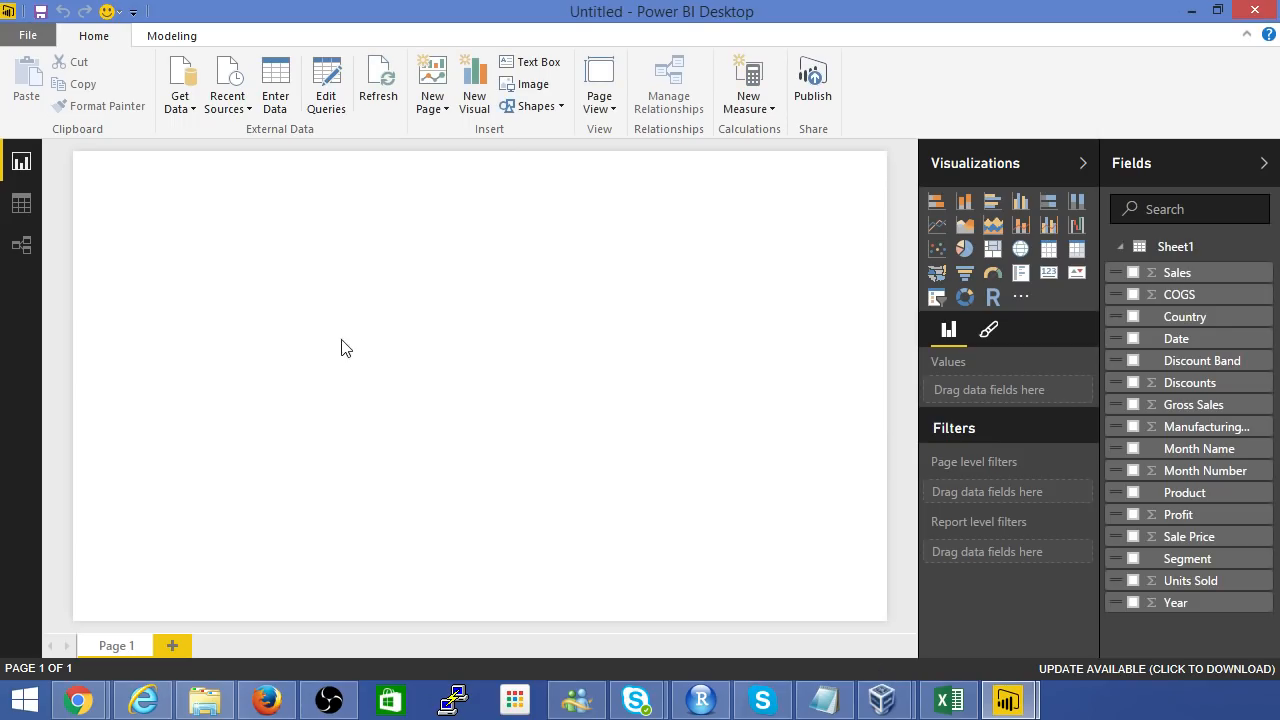
{"action": "mouse_move", "coordinate": [1136, 276]}
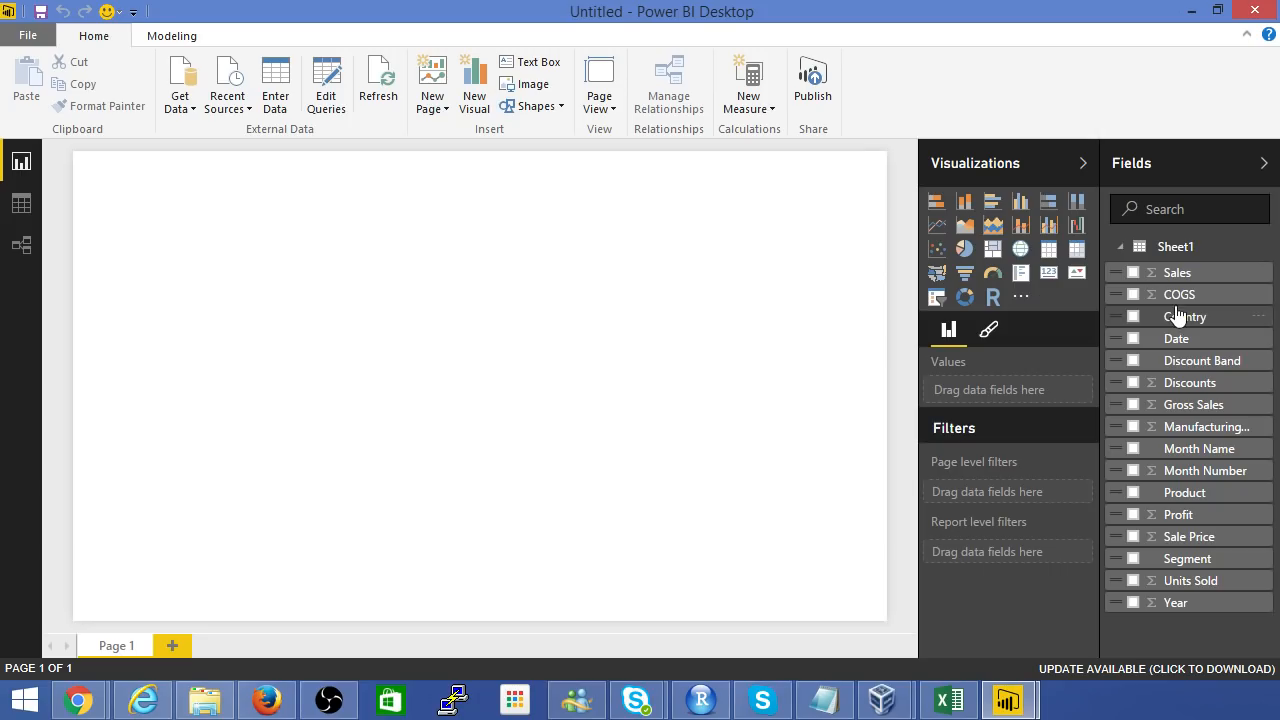
{"action": "mouse_move", "coordinate": [1190, 330]}
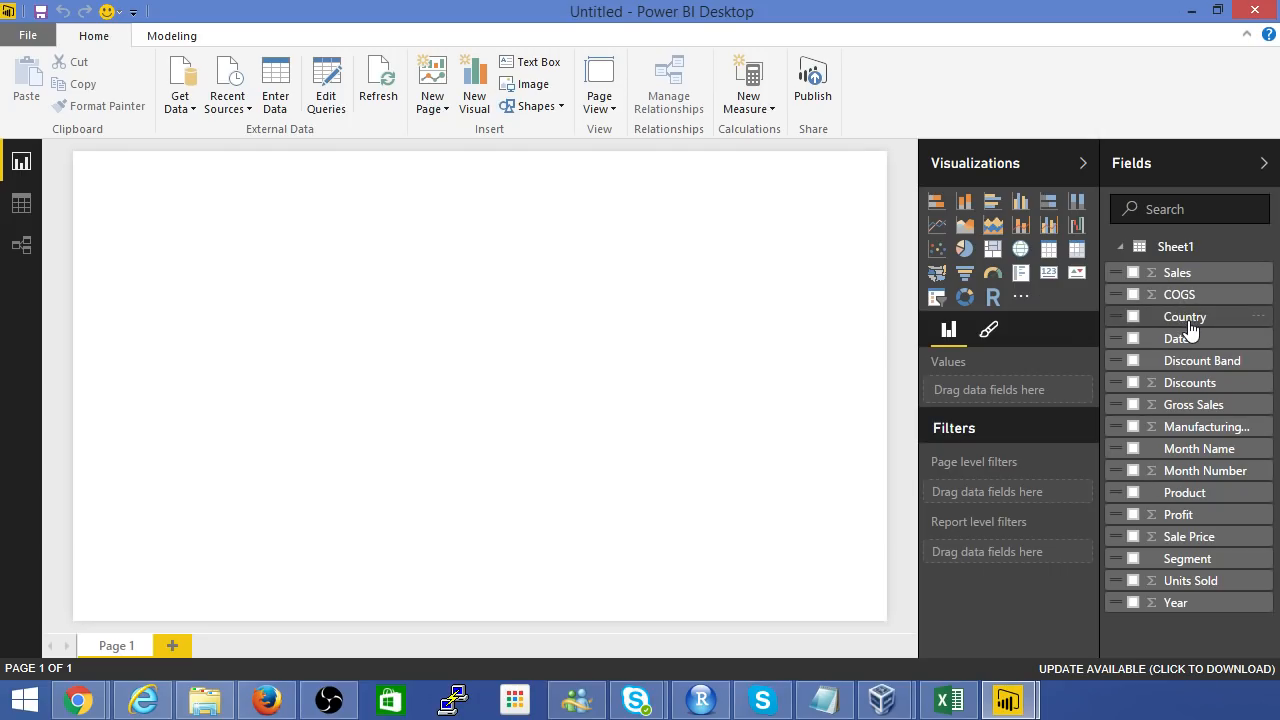
- Build a Sales by Country map from the Country and Sales fields
{"action": "left_click", "coordinate": [1136, 316]}
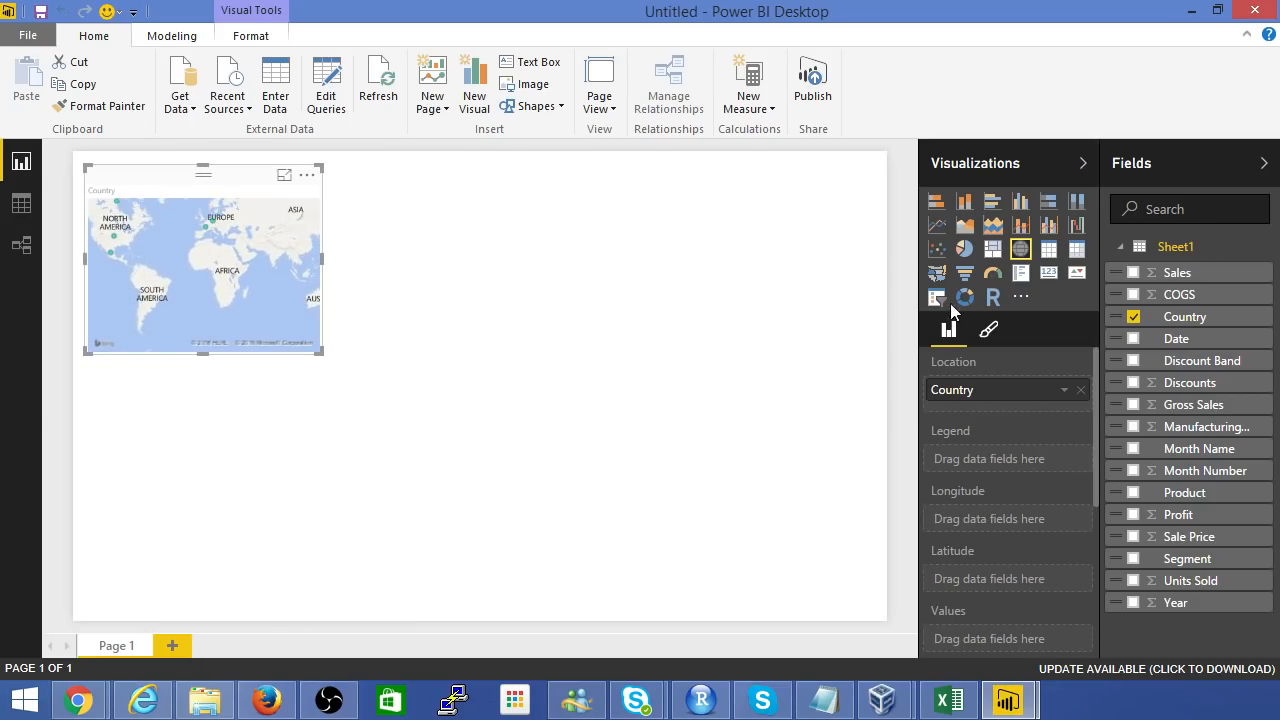
{"action": "mouse_move", "coordinate": [1196, 516]}
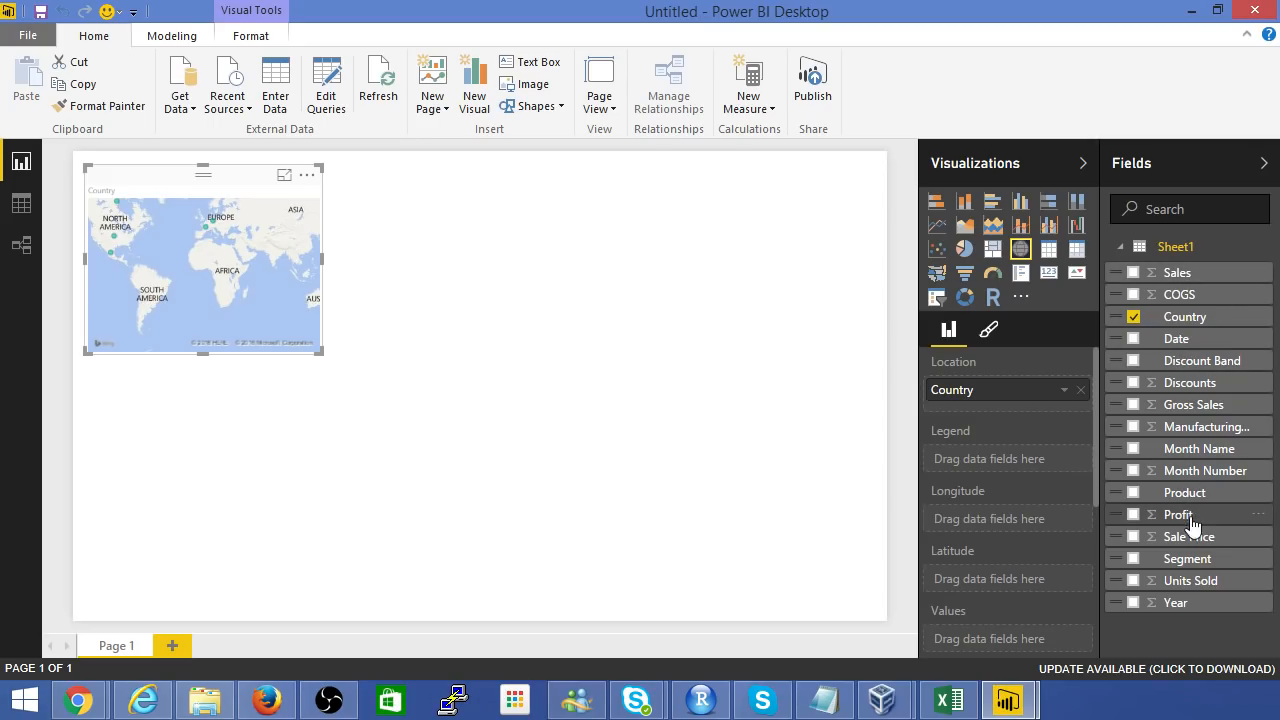
{"action": "mouse_move", "coordinate": [1178, 280]}
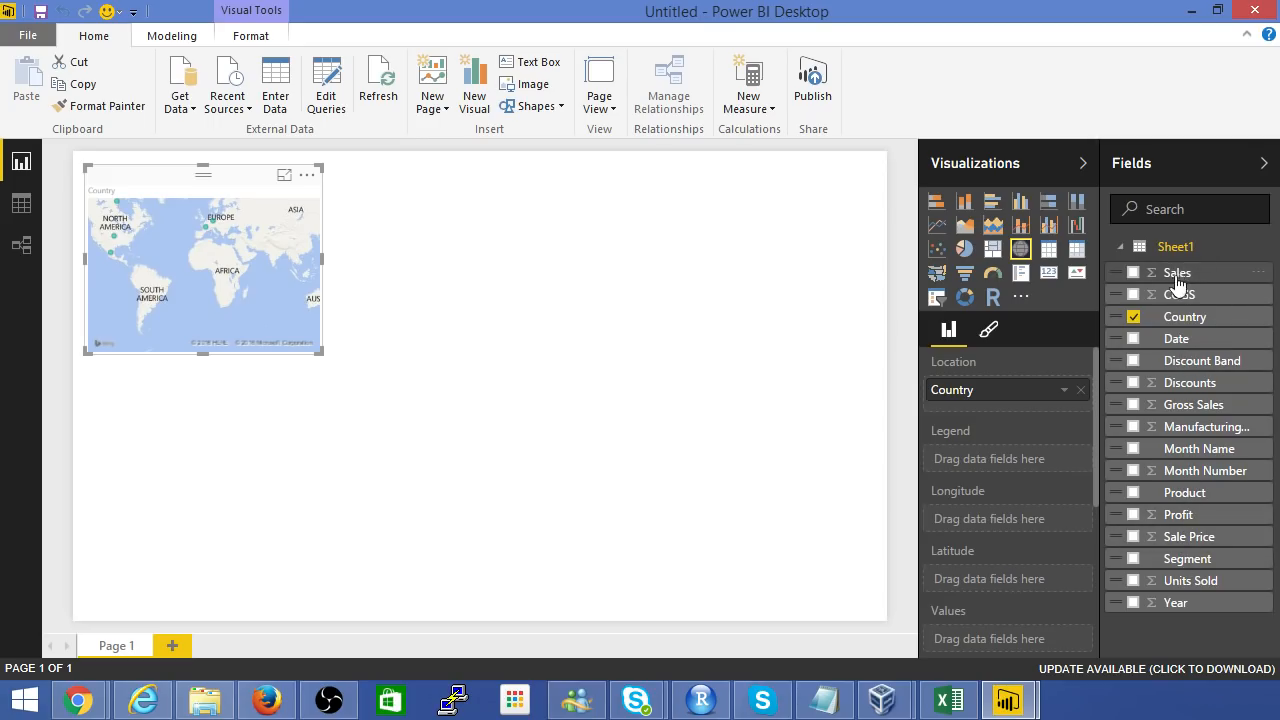
{"action": "left_click", "coordinate": [1140, 272]}
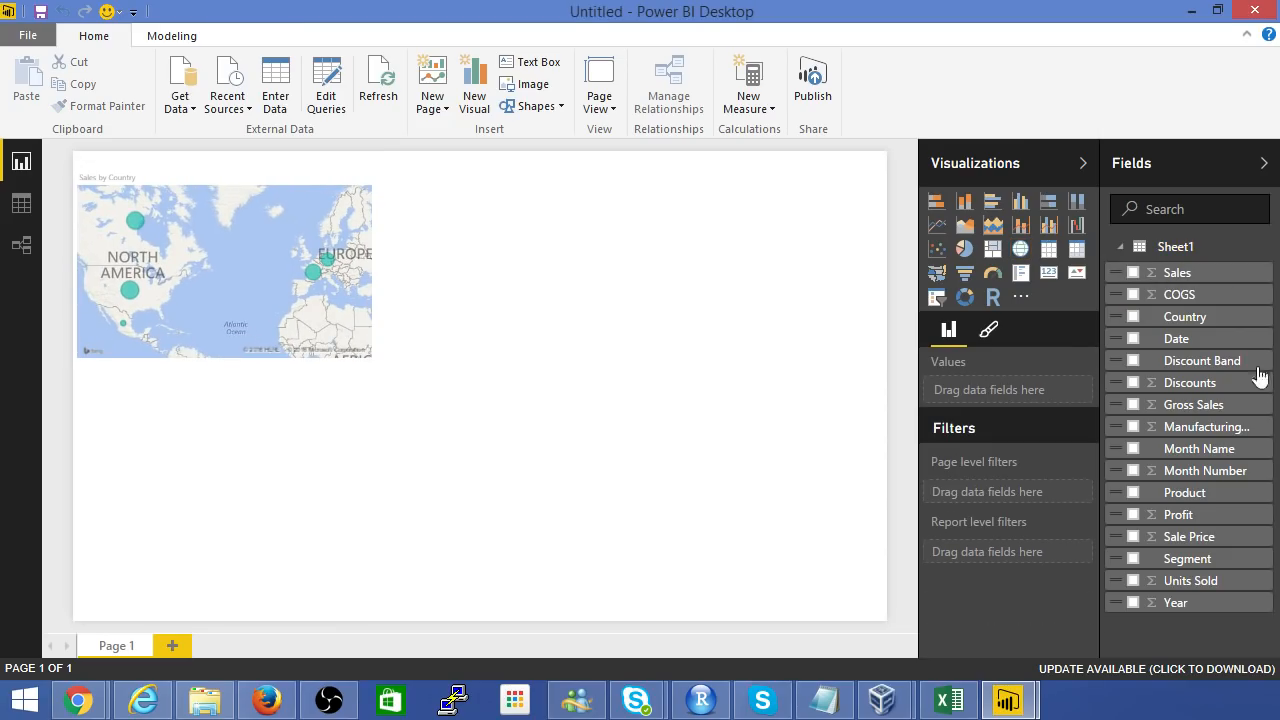
{"action": "mouse_move", "coordinate": [1188, 316]}
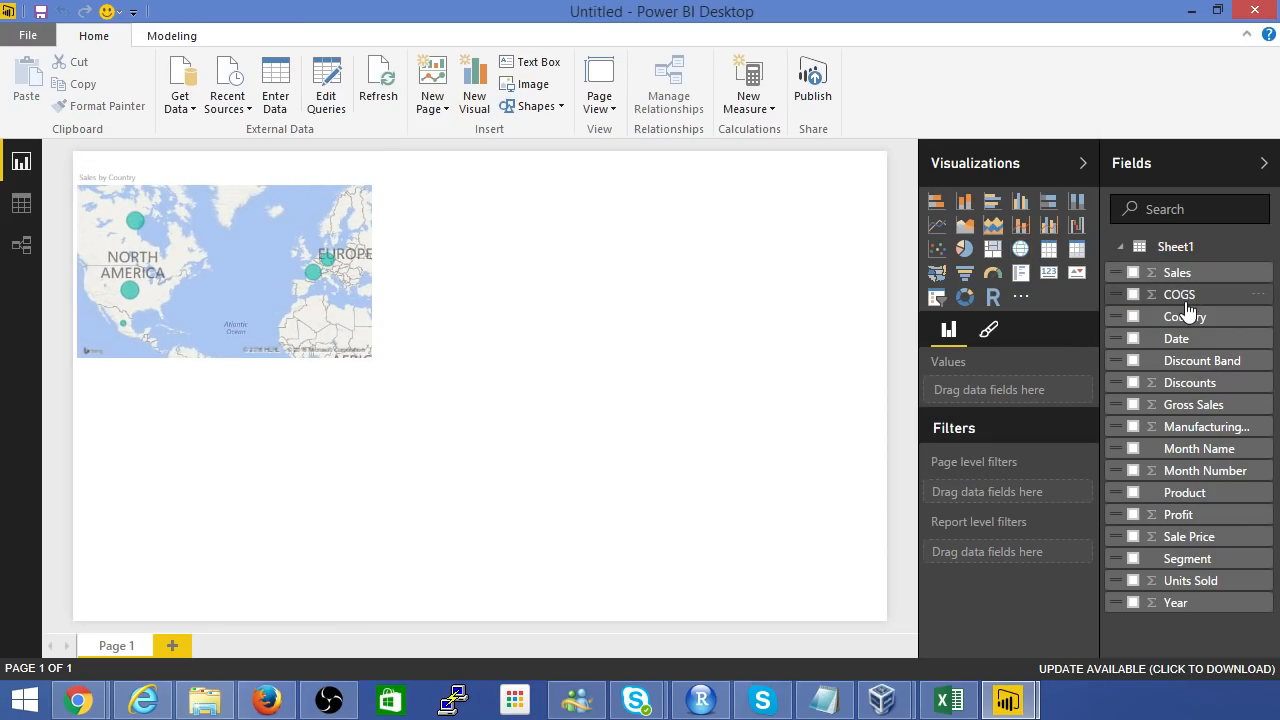
- Create a pie chart of Sales by Segment beside the map
{"action": "left_click_drag", "start_coordinate": [1188, 558], "coordinate": [612, 216]}
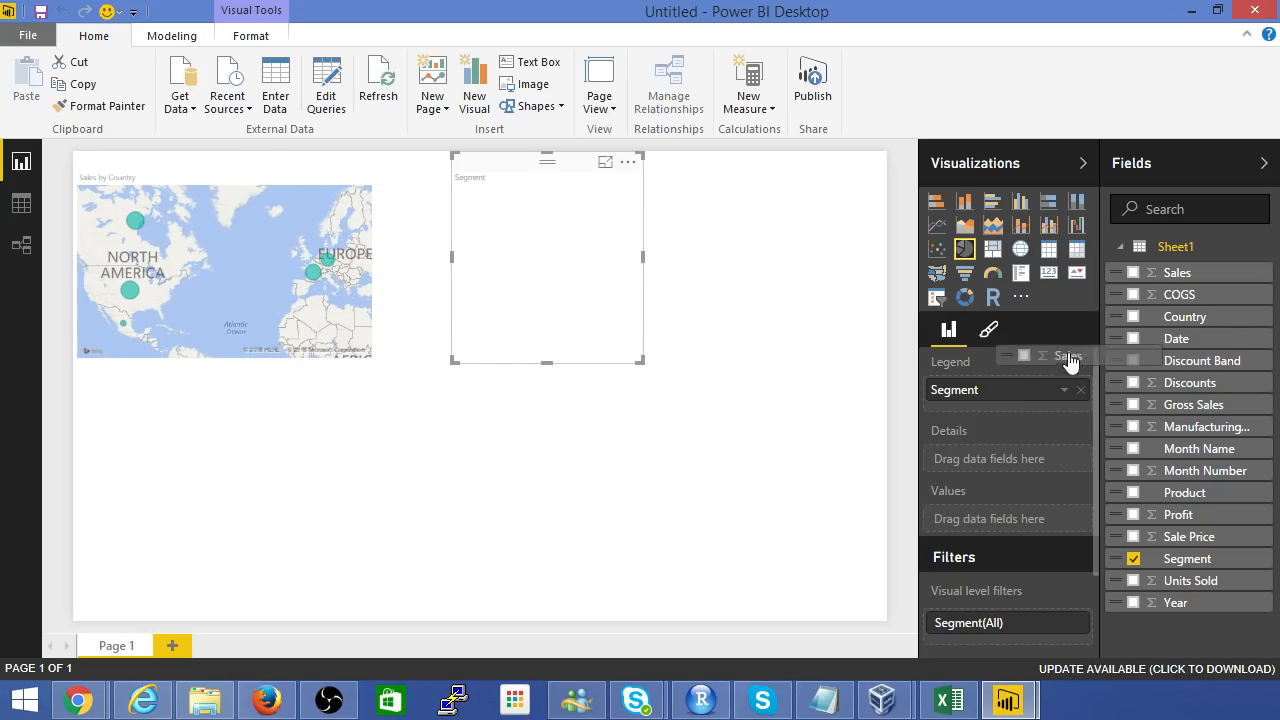
{"action": "left_click", "coordinate": [1136, 272]}
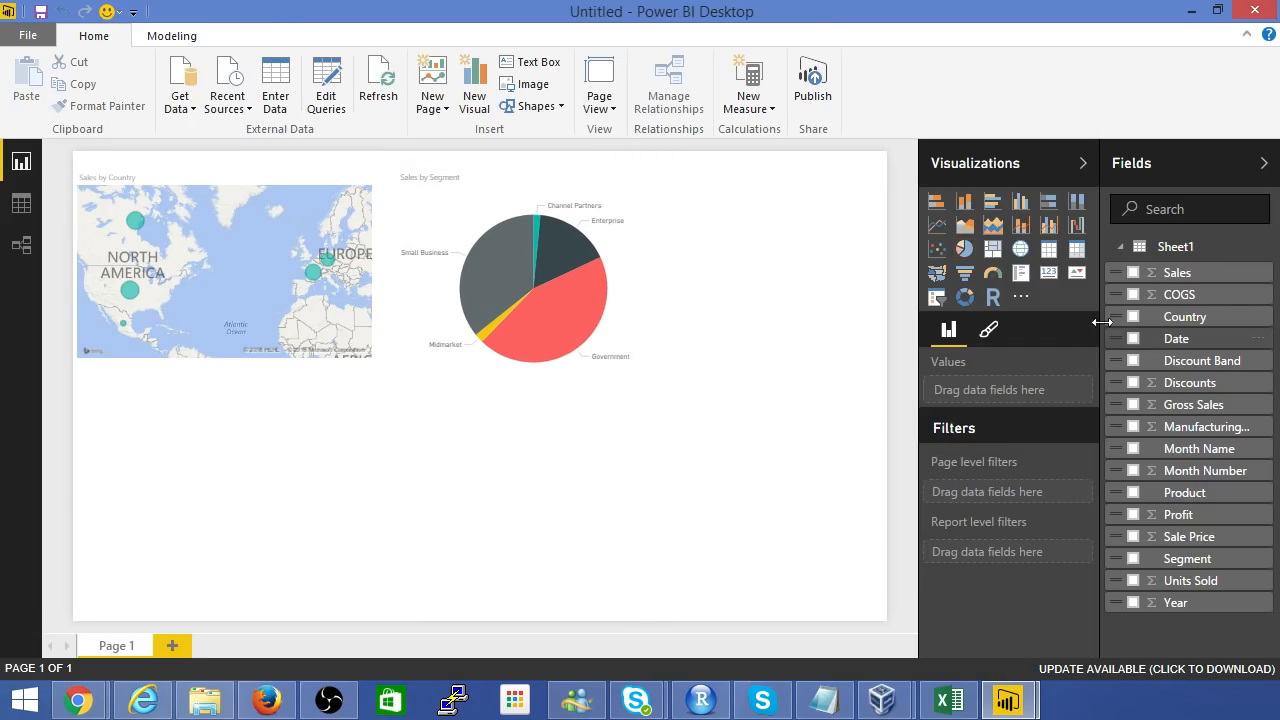
- Add two cards showing total Sales 118.73M and Units Sold 1.13M
{"action": "left_click", "coordinate": [1048, 272]}
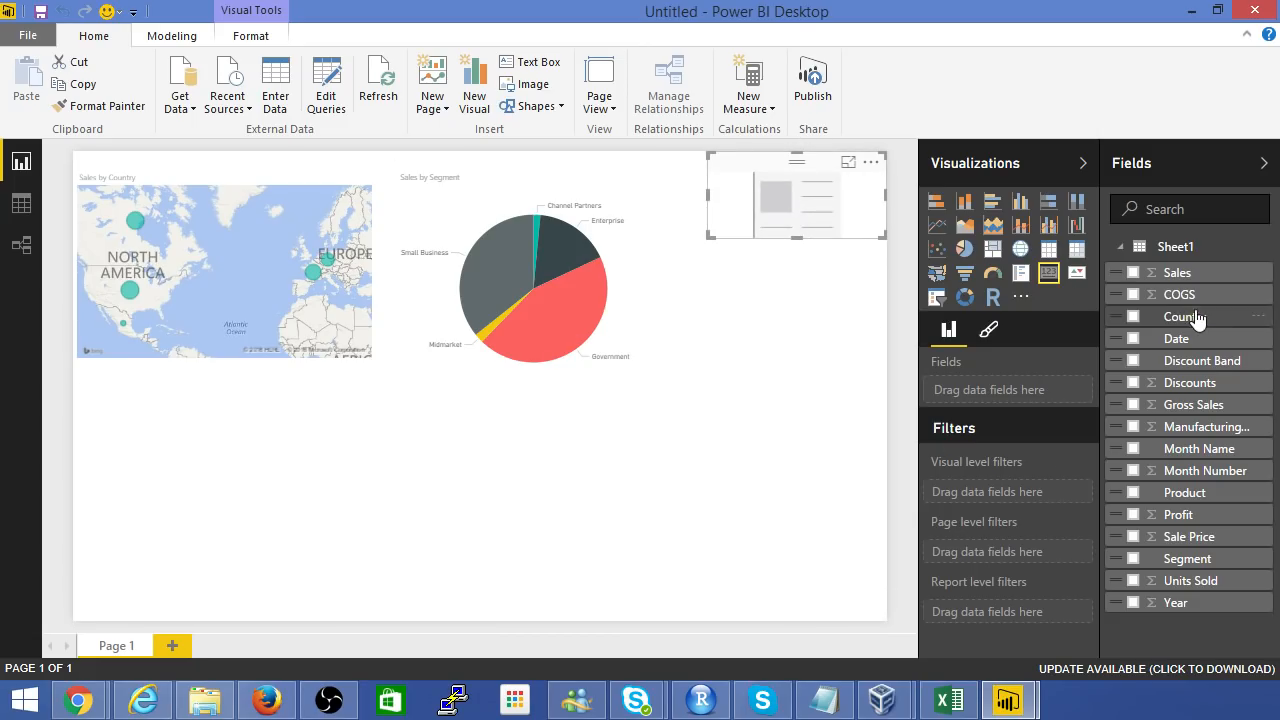
{"action": "left_click", "coordinate": [1120, 272]}
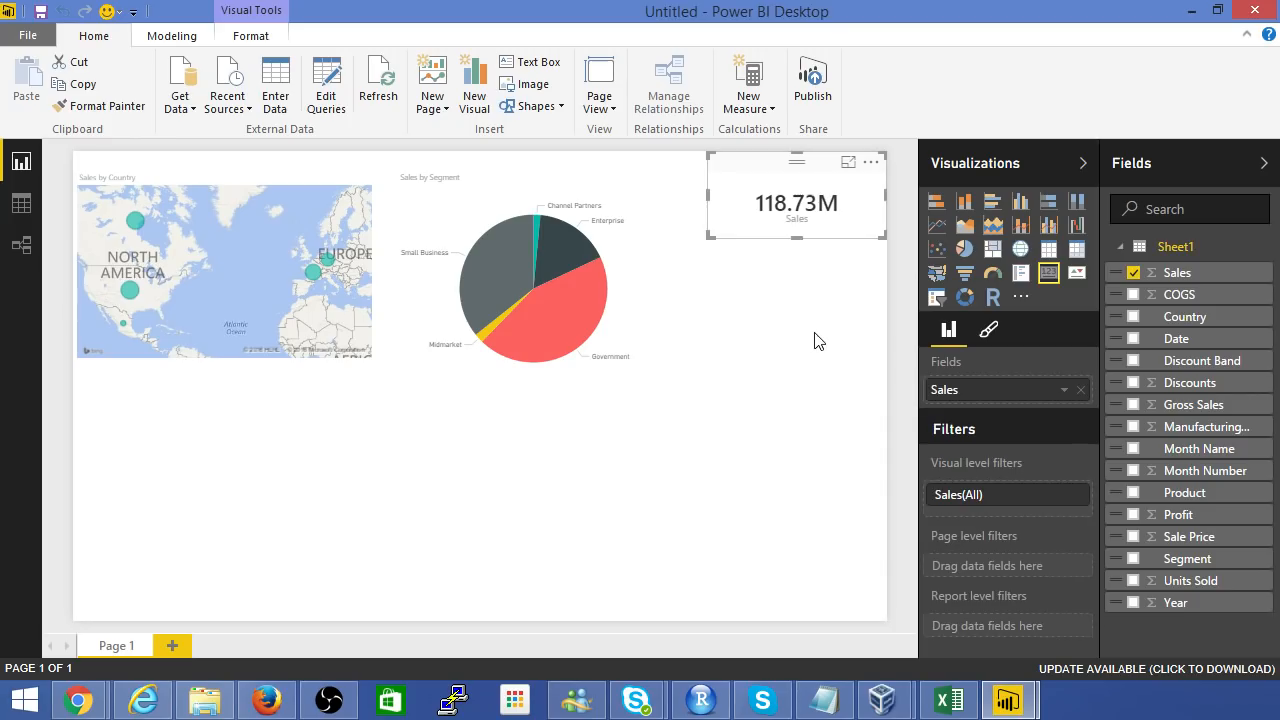
{"action": "left_click", "coordinate": [1048, 272]}
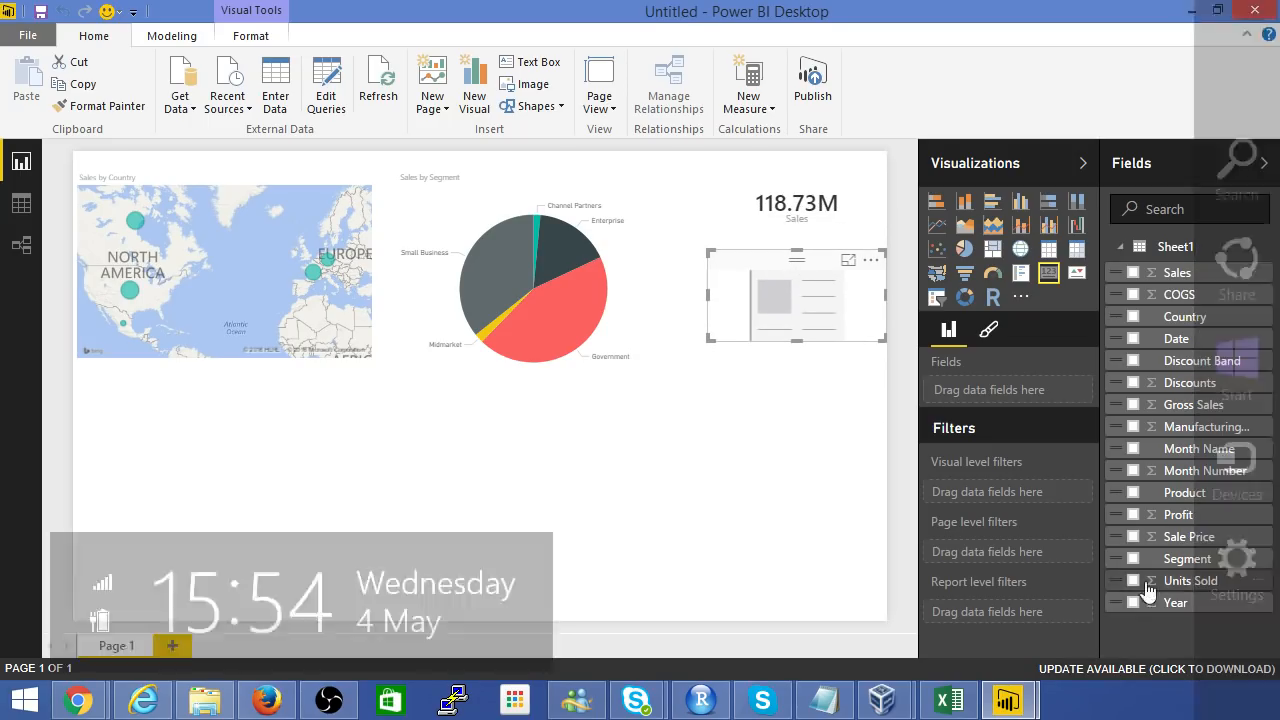
{"action": "left_click", "coordinate": [1132, 580]}
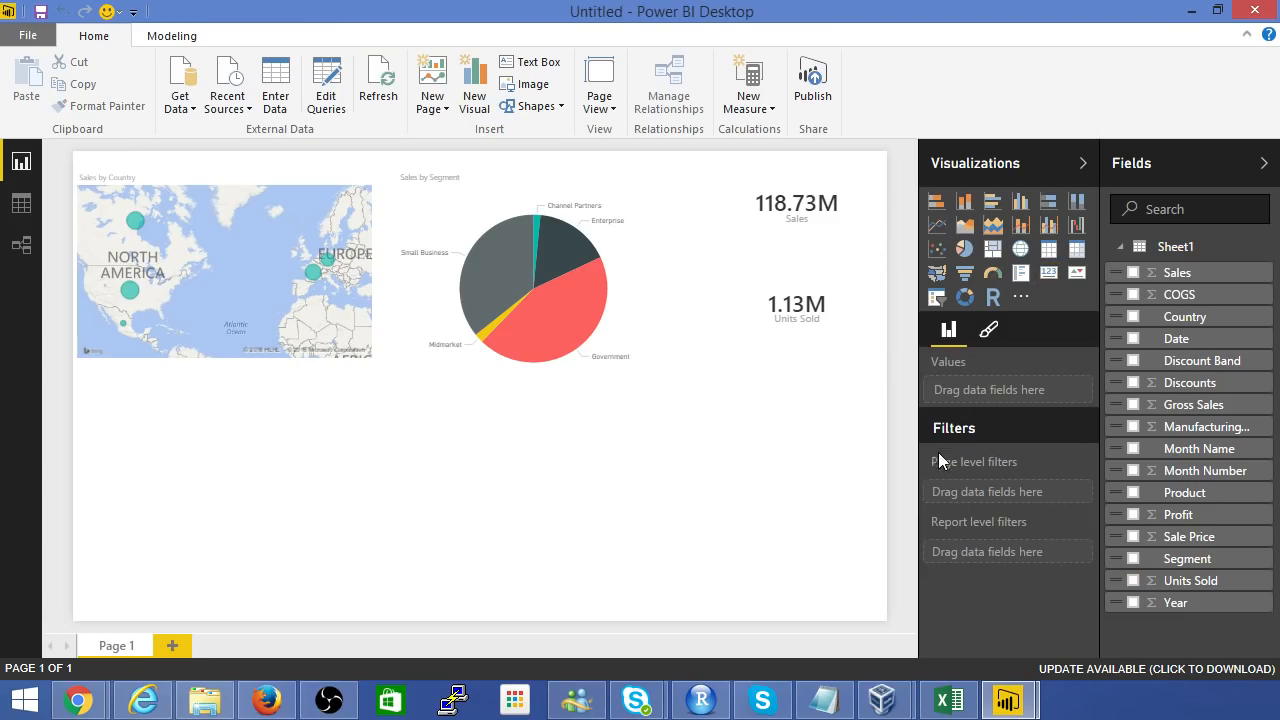
{"action": "mouse_move", "coordinate": [1198, 440]}
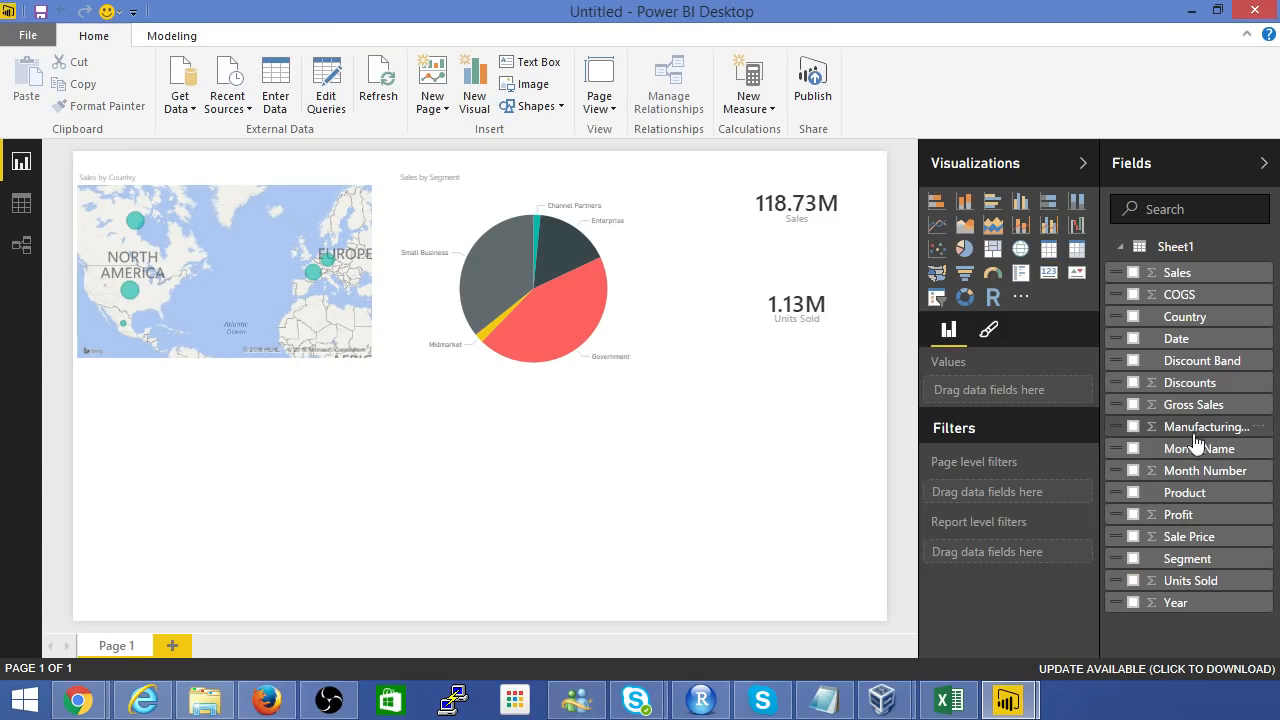
{"action": "mouse_move", "coordinate": [1130, 492]}
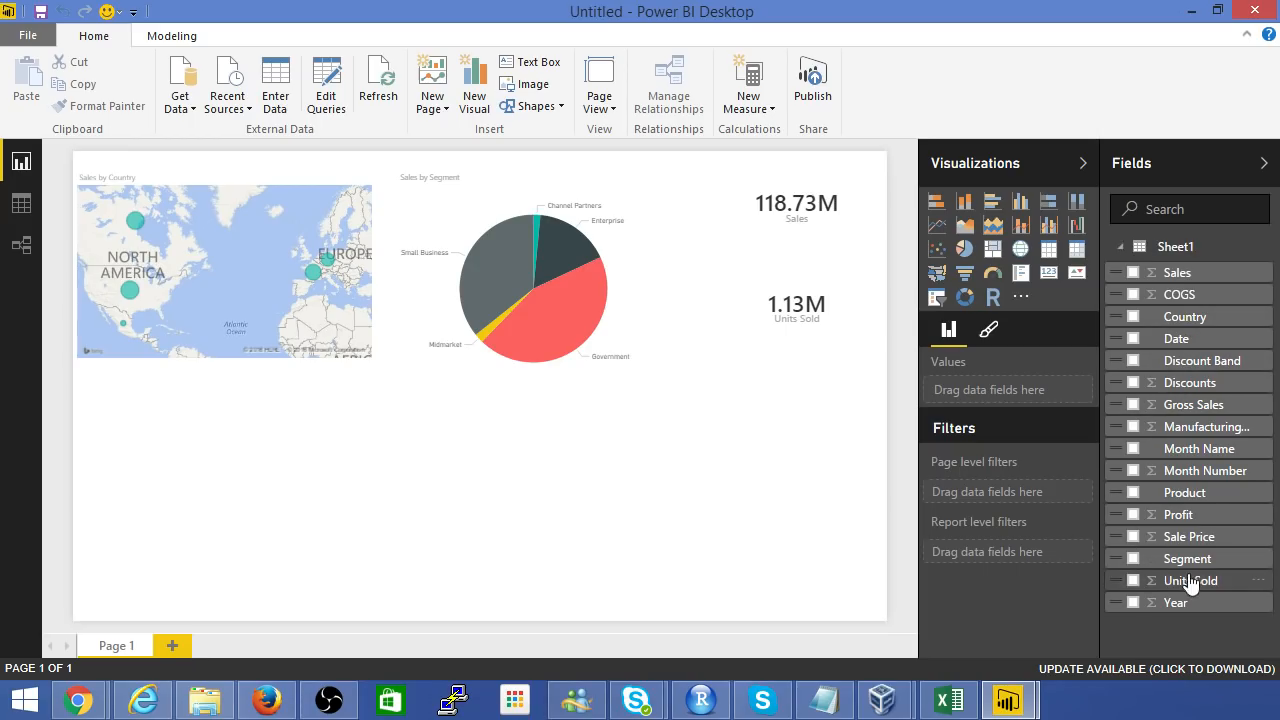
{"action": "mouse_move", "coordinate": [1192, 324]}
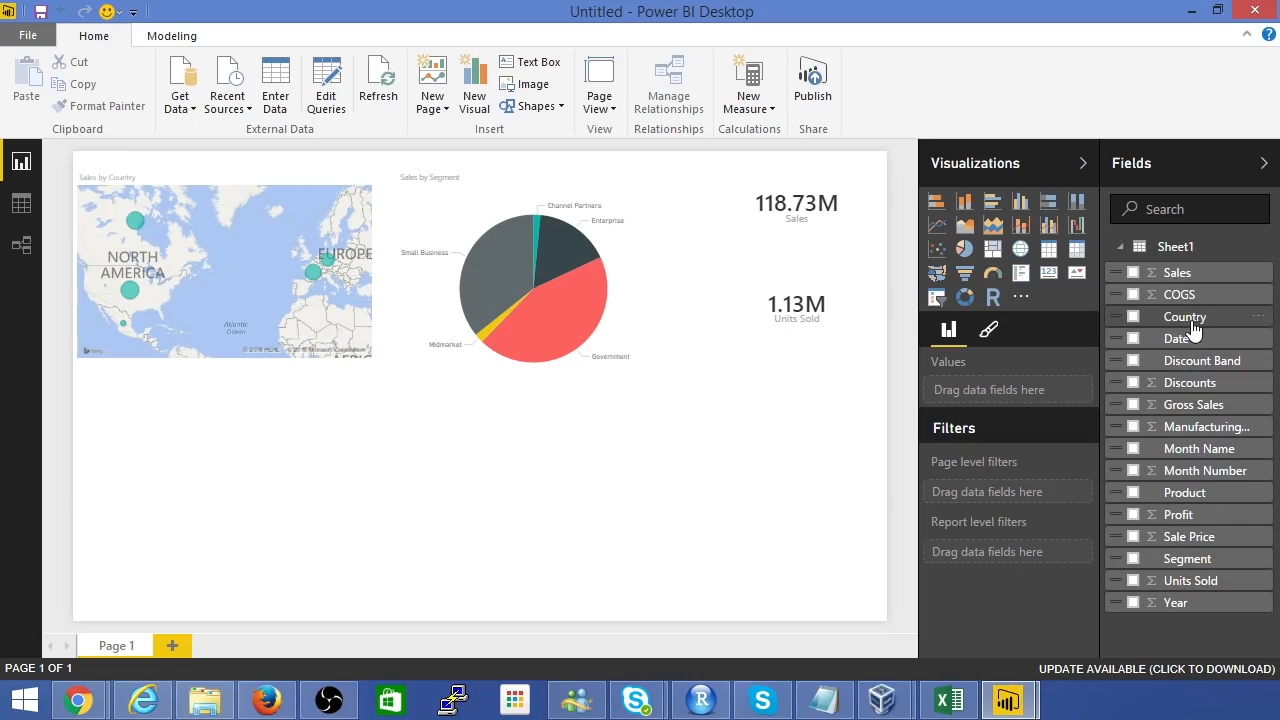
- Chart Sales by Date and drill the yearly bars down to months
{"action": "left_click", "coordinate": [1132, 338]}
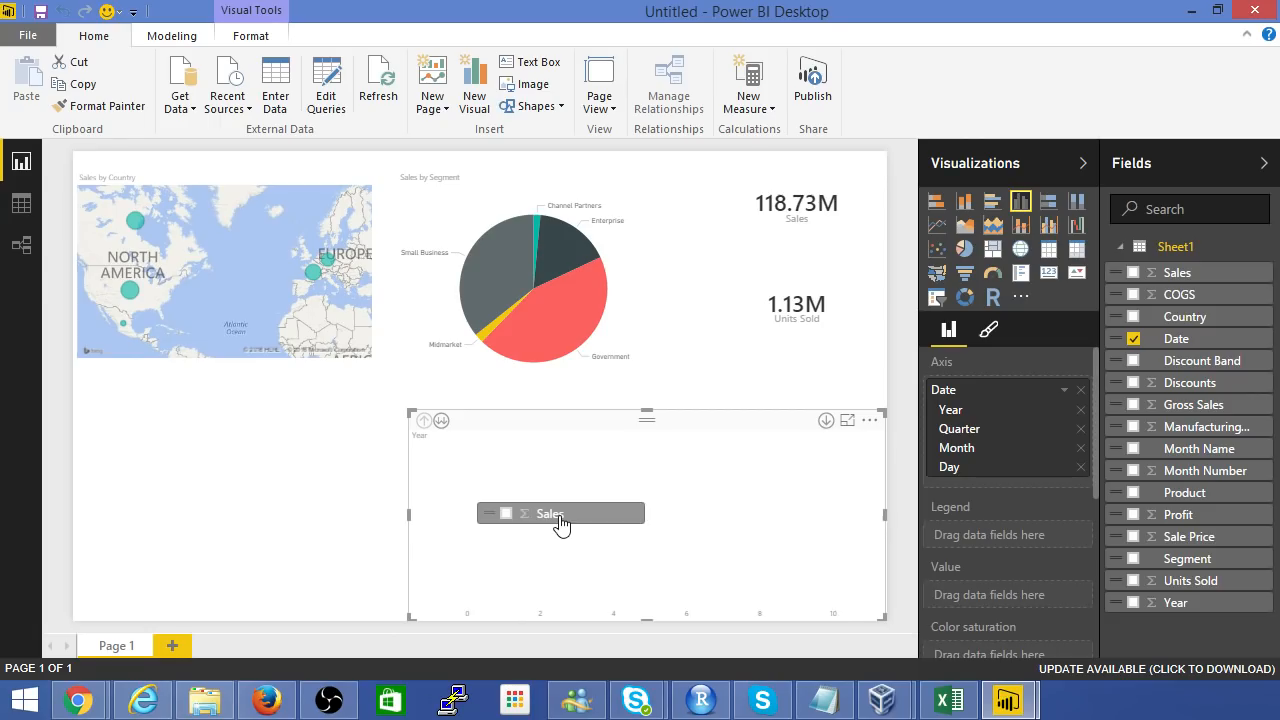
{"action": "left_click", "coordinate": [1132, 272]}
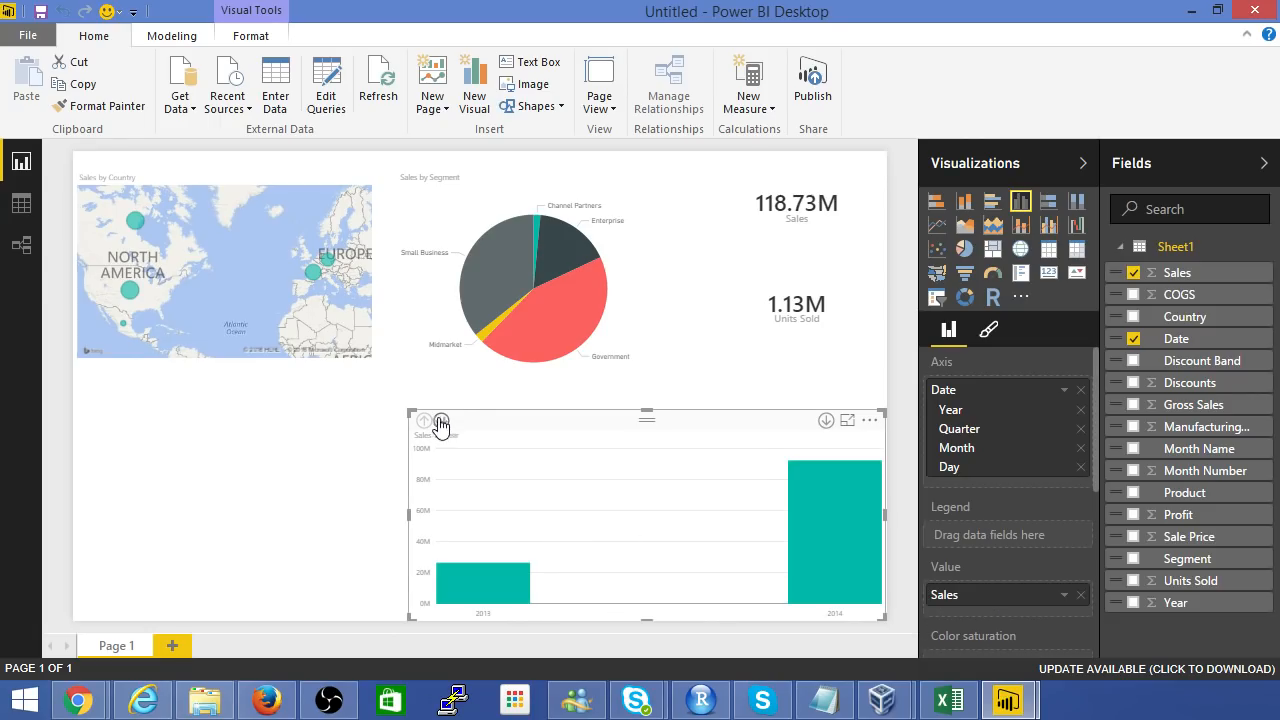
{"action": "left_click", "coordinate": [440, 420]}
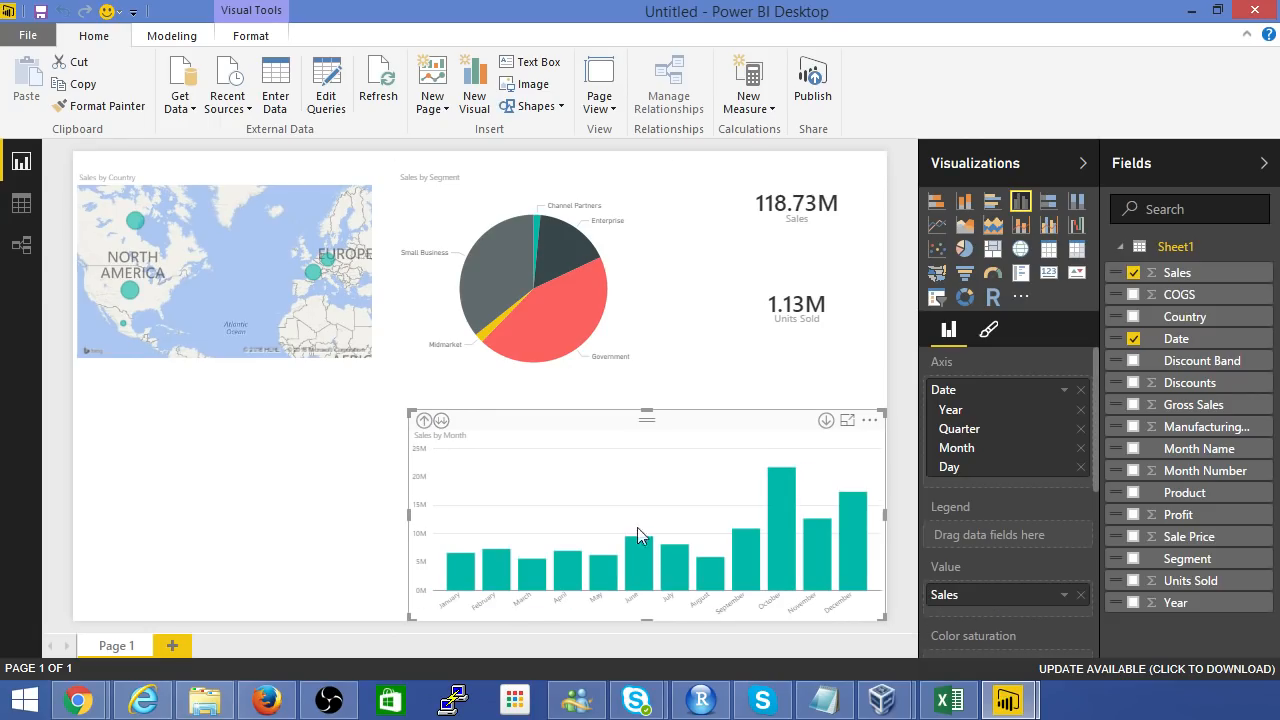
{"action": "mouse_move", "coordinate": [1200, 540]}
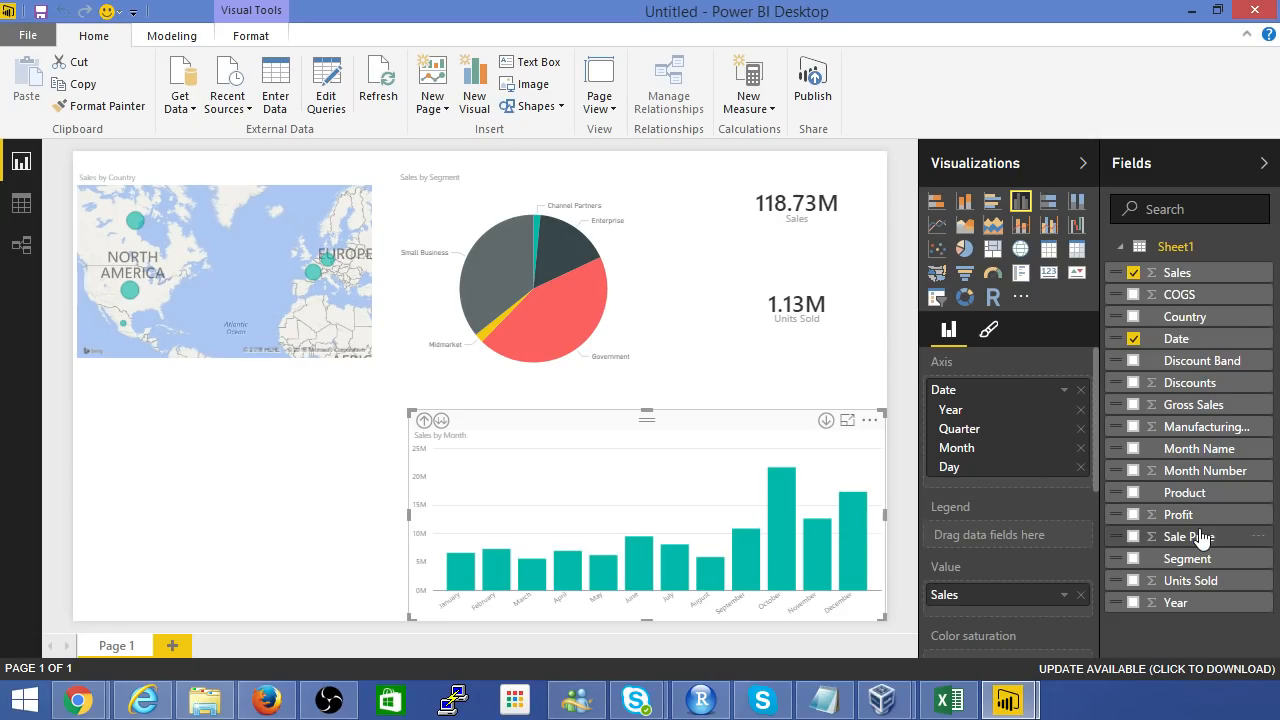
{"action": "mouse_move", "coordinate": [1216, 536]}
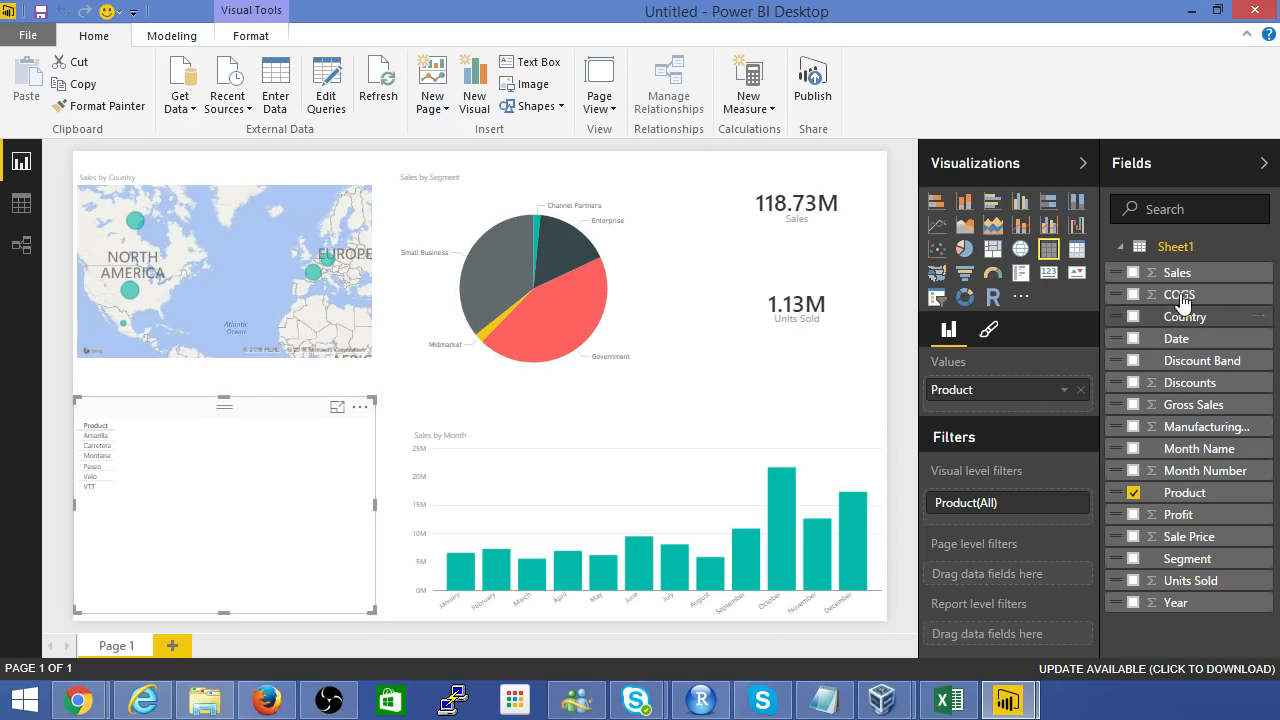
{"action": "mouse_move", "coordinate": [1178, 272]}
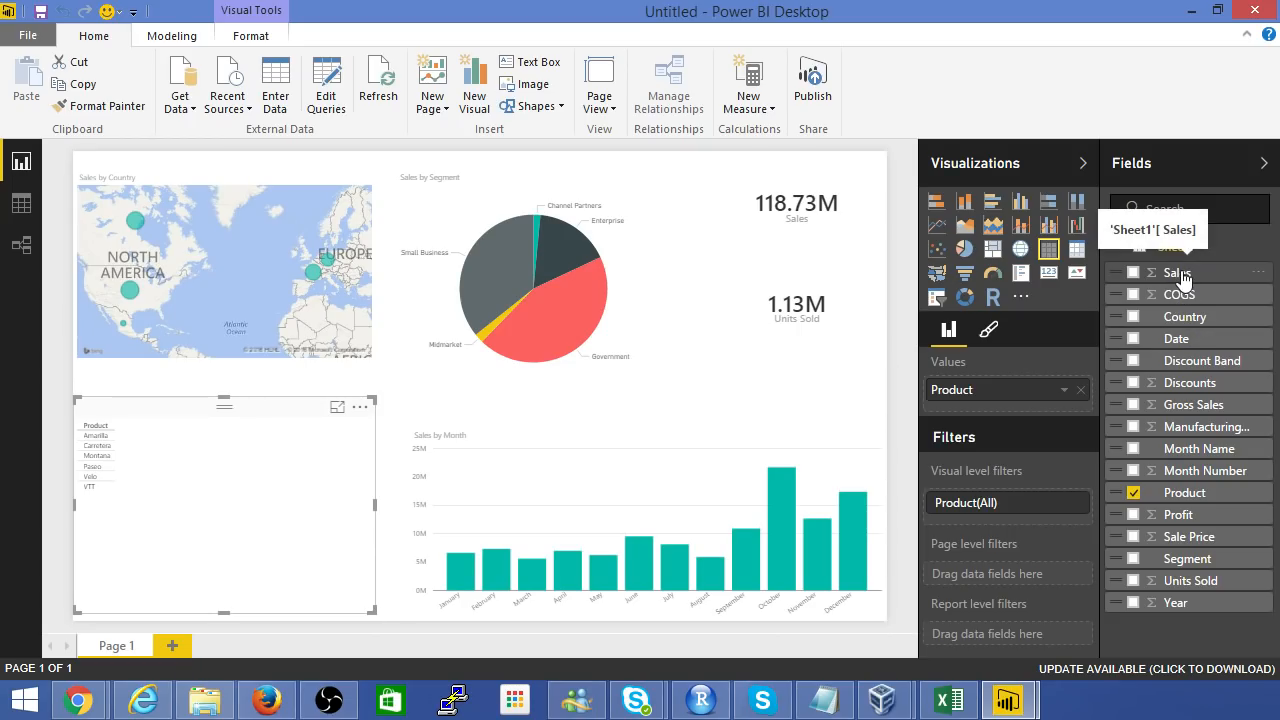
- Combine Product and Sales into a treemap of sales by product
{"action": "left_click", "coordinate": [1136, 272]}
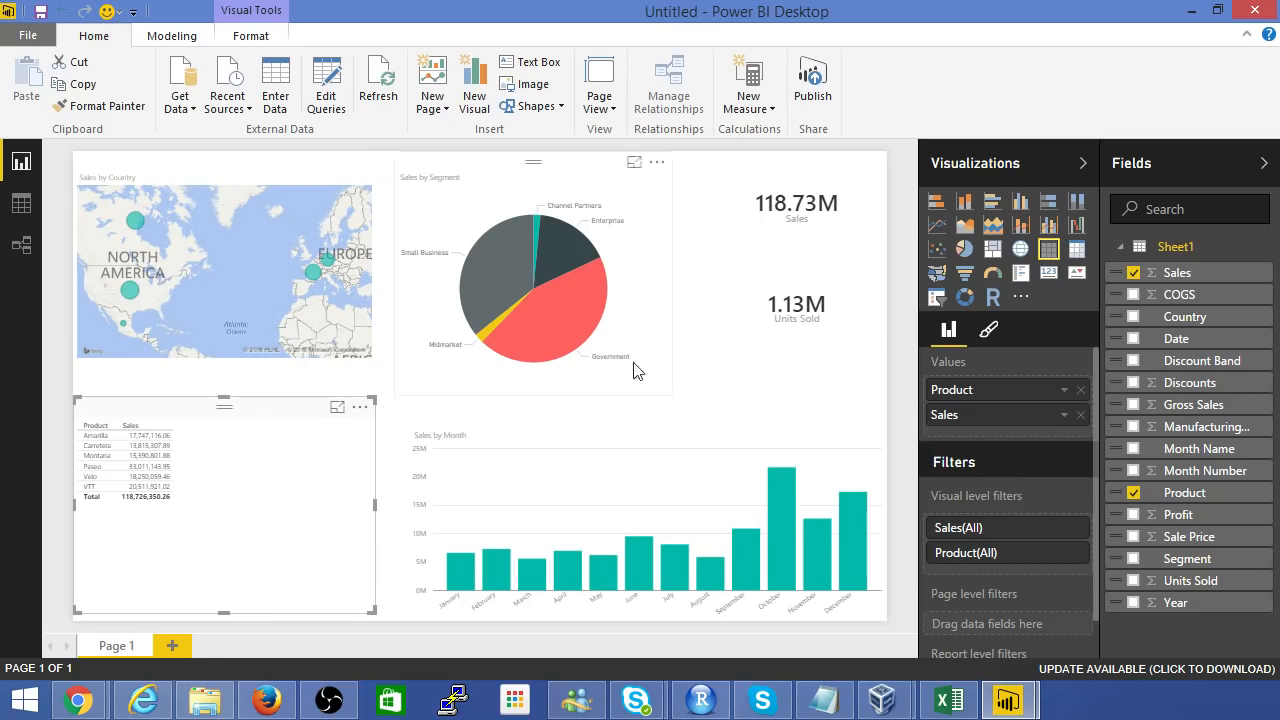
{"action": "left_click", "coordinate": [992, 248]}
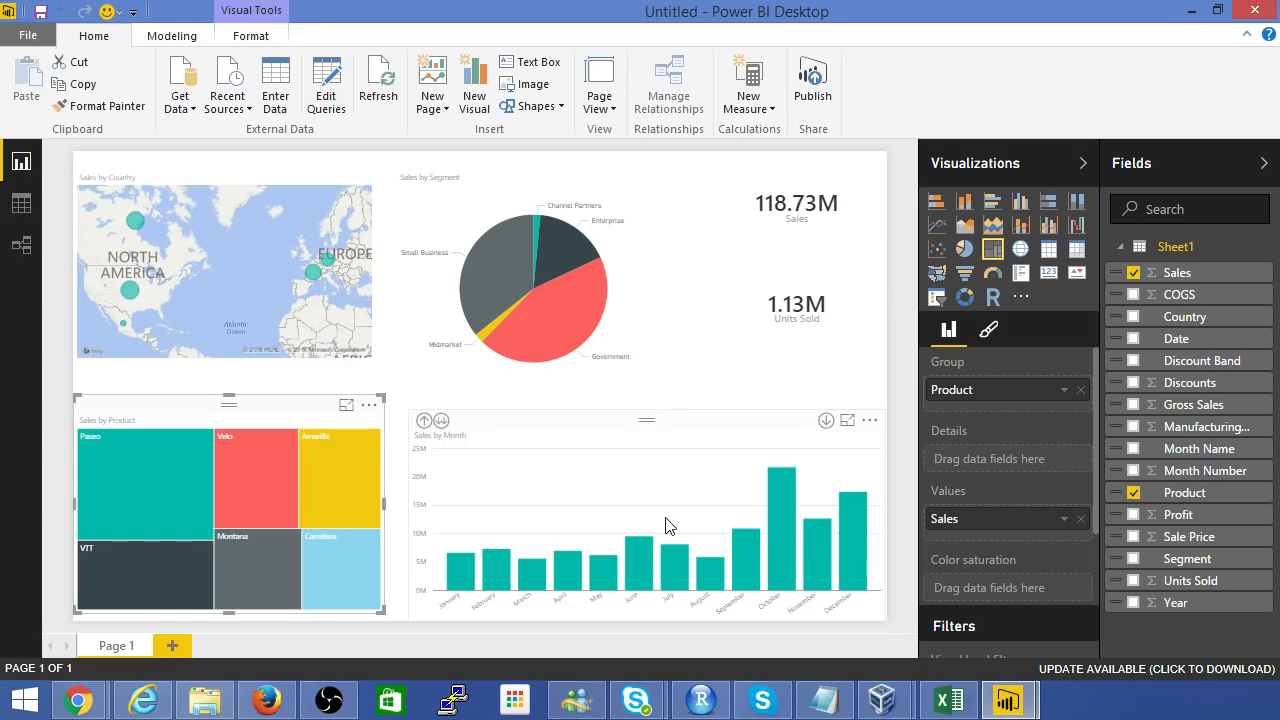
{"action": "mouse_move", "coordinate": [710, 524]}
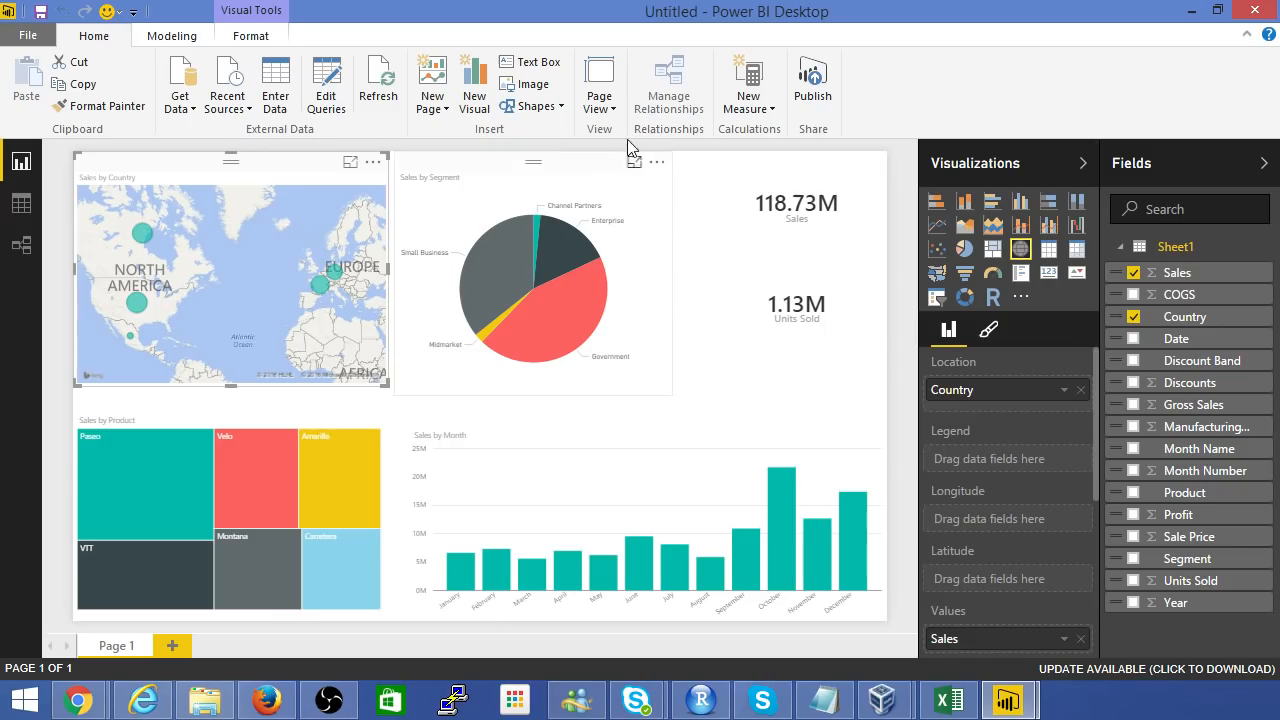
- Select the Government pie segment to cross-filter the page to 52.50M sales and 470.67K units
{"action": "left_click", "coordinate": [640, 530]}
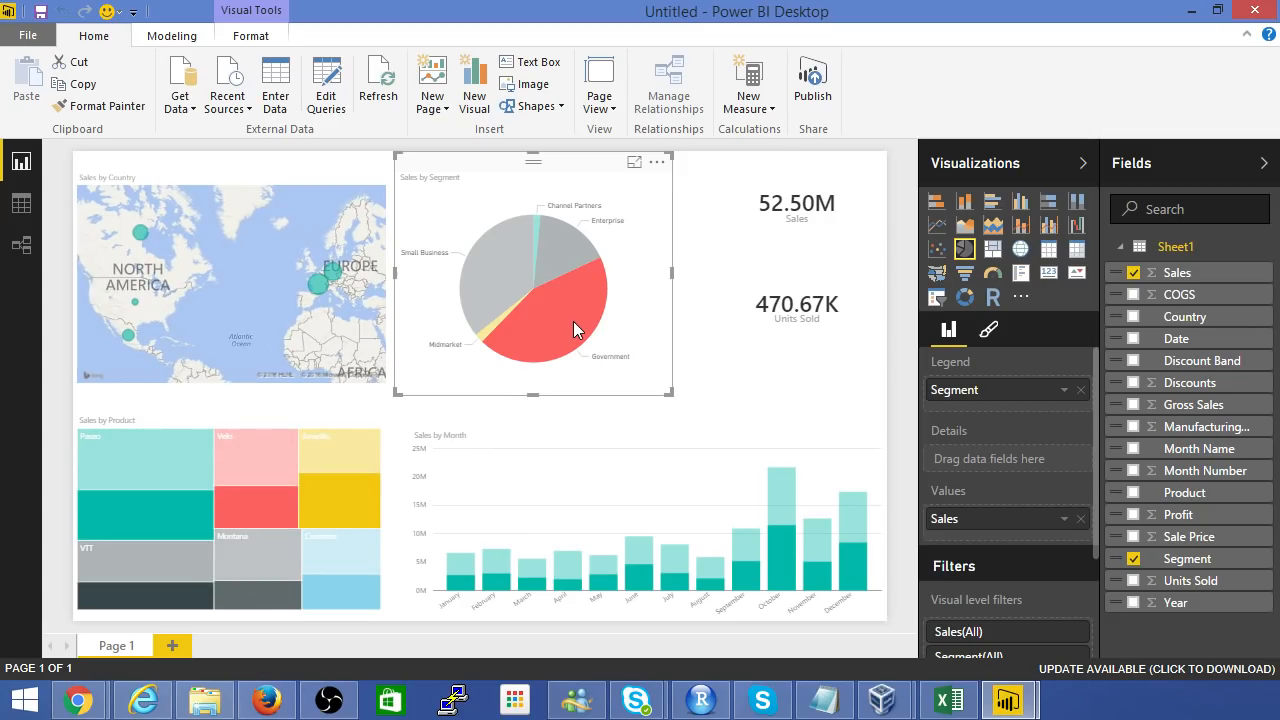
{"action": "mouse_move", "coordinate": [576, 330]}
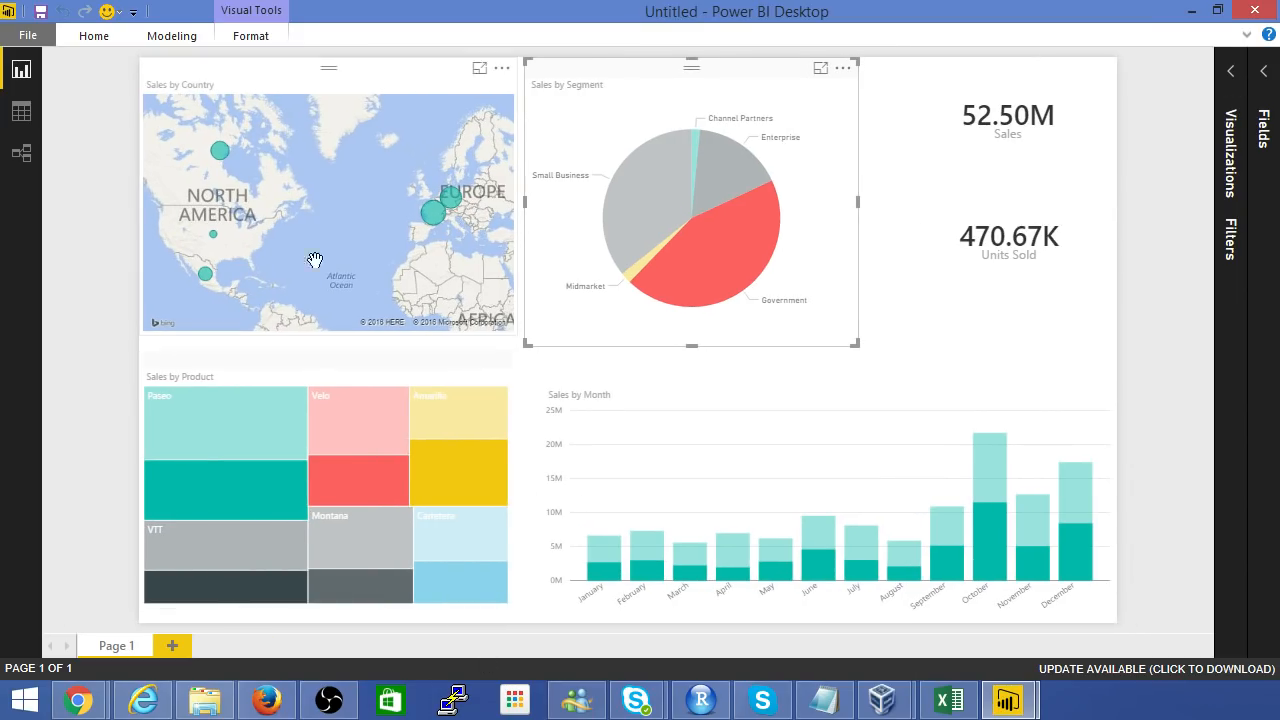
{"action": "mouse_move", "coordinate": [756, 232]}
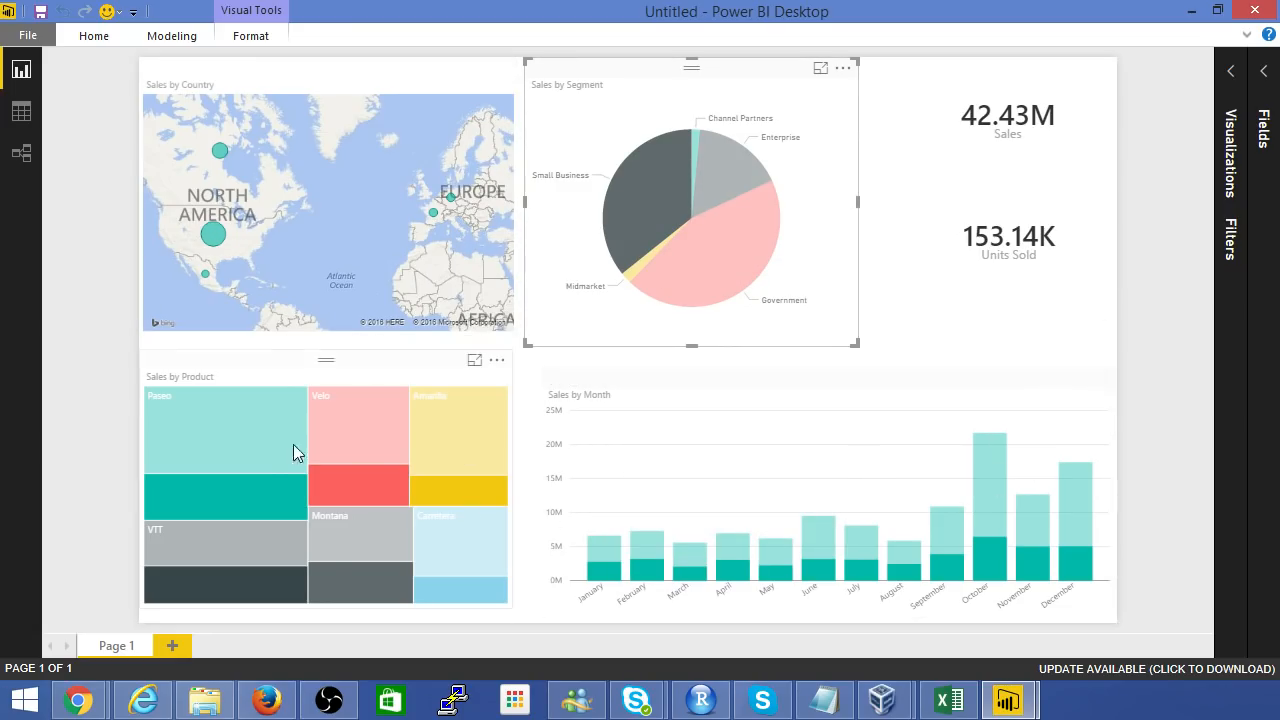
{"action": "mouse_move", "coordinate": [212, 240]}
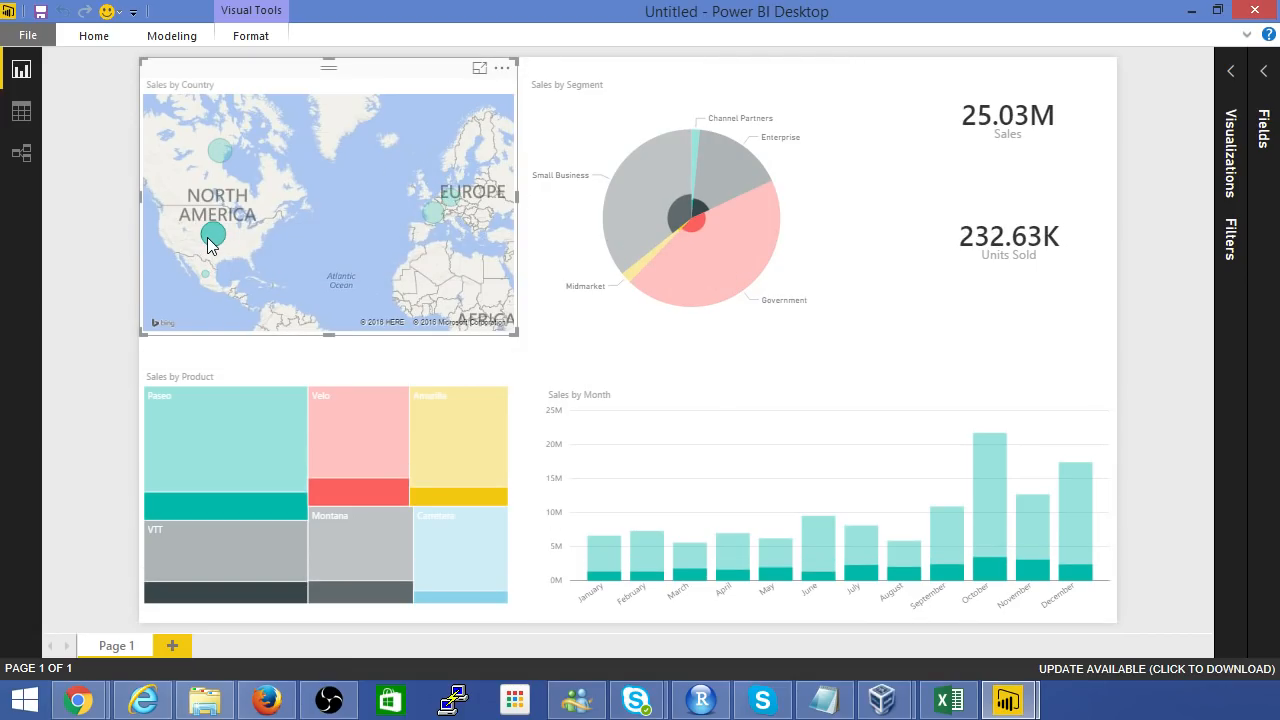
{"action": "mouse_move", "coordinate": [232, 240]}
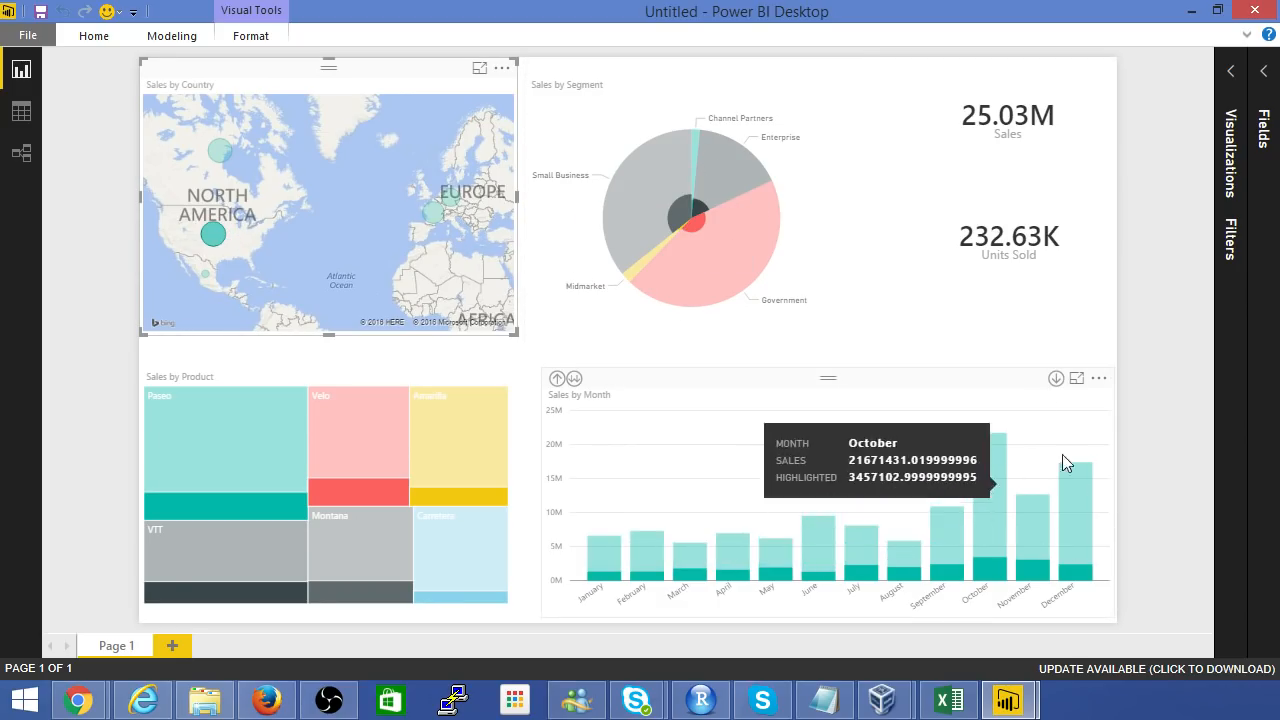
{"action": "mouse_move", "coordinate": [172, 646]}
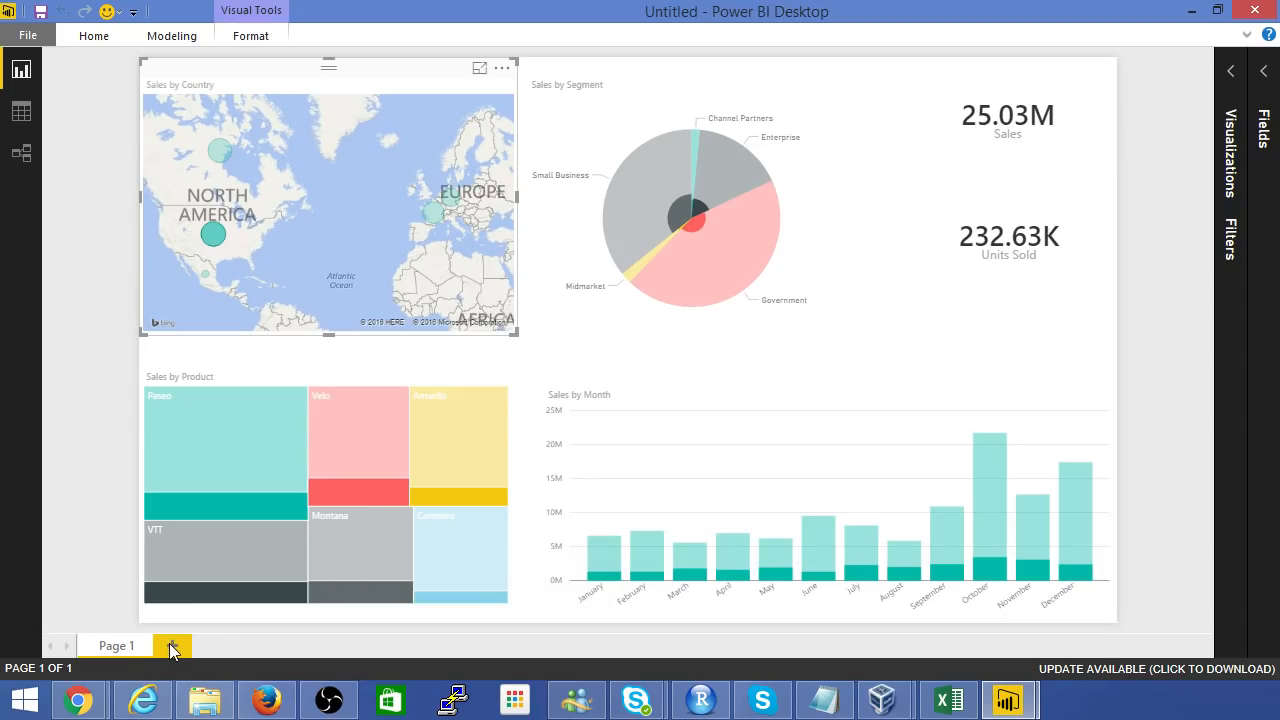
- Add Page 2 with a wide line chart of Sales, Profit and Discounts by Date
{"action": "left_click", "coordinate": [172, 646]}
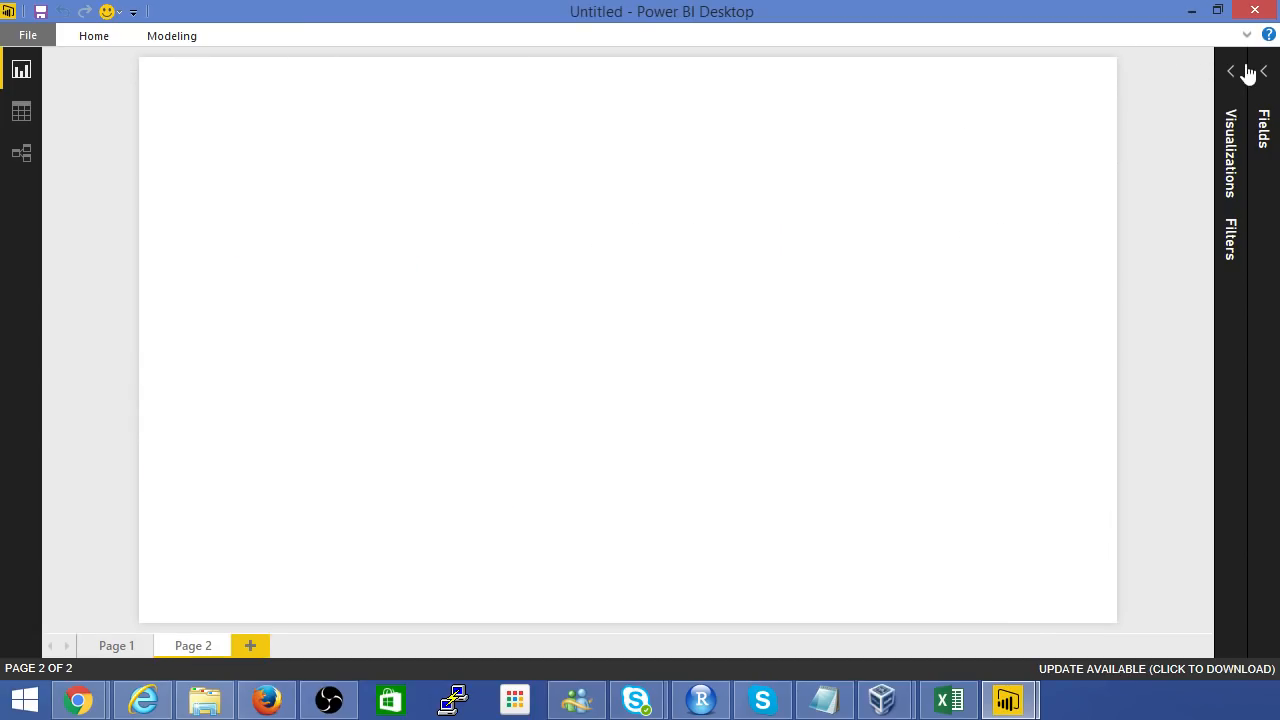
{"action": "left_click", "coordinate": [1230, 72]}
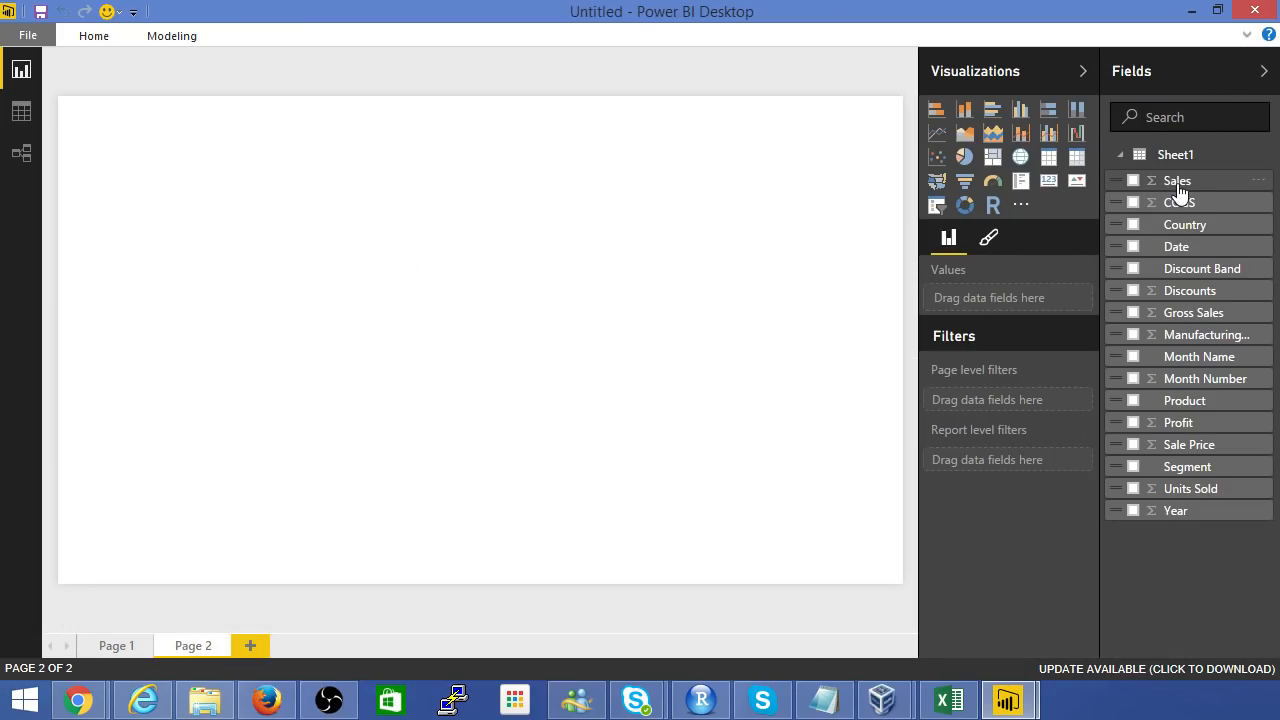
{"action": "left_click", "coordinate": [1148, 180]}
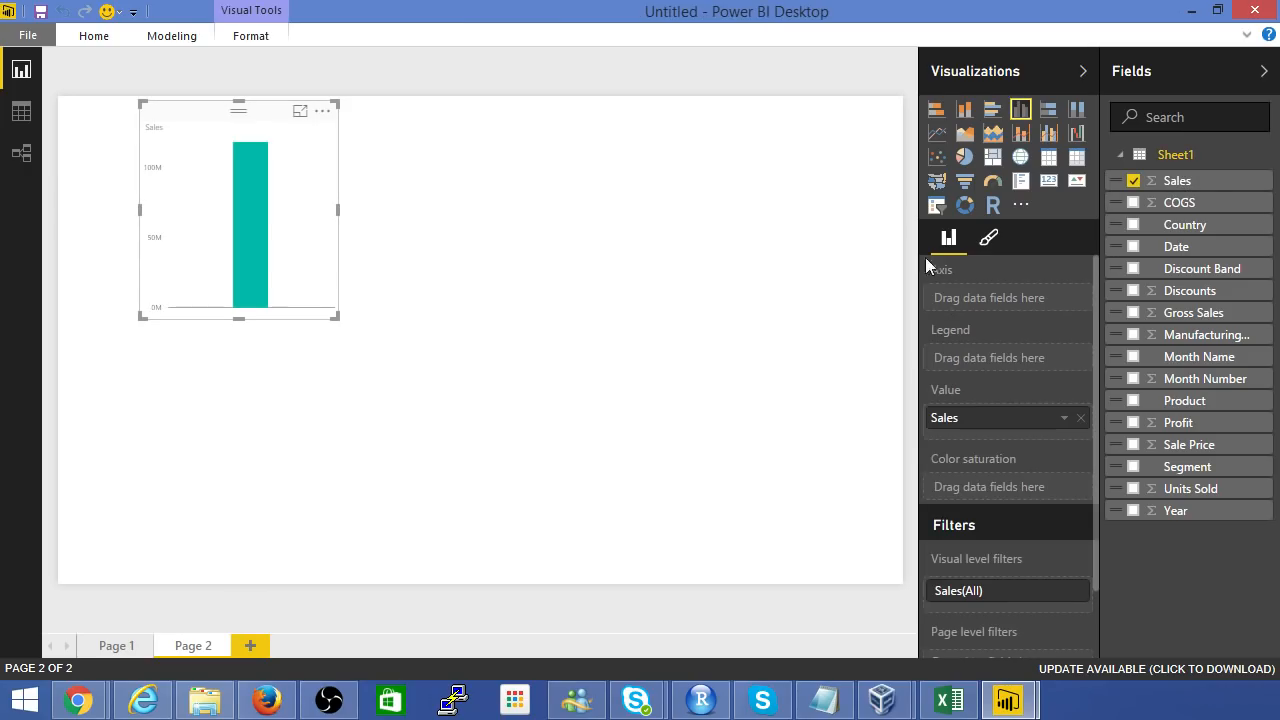
{"action": "mouse_move", "coordinate": [284, 216]}
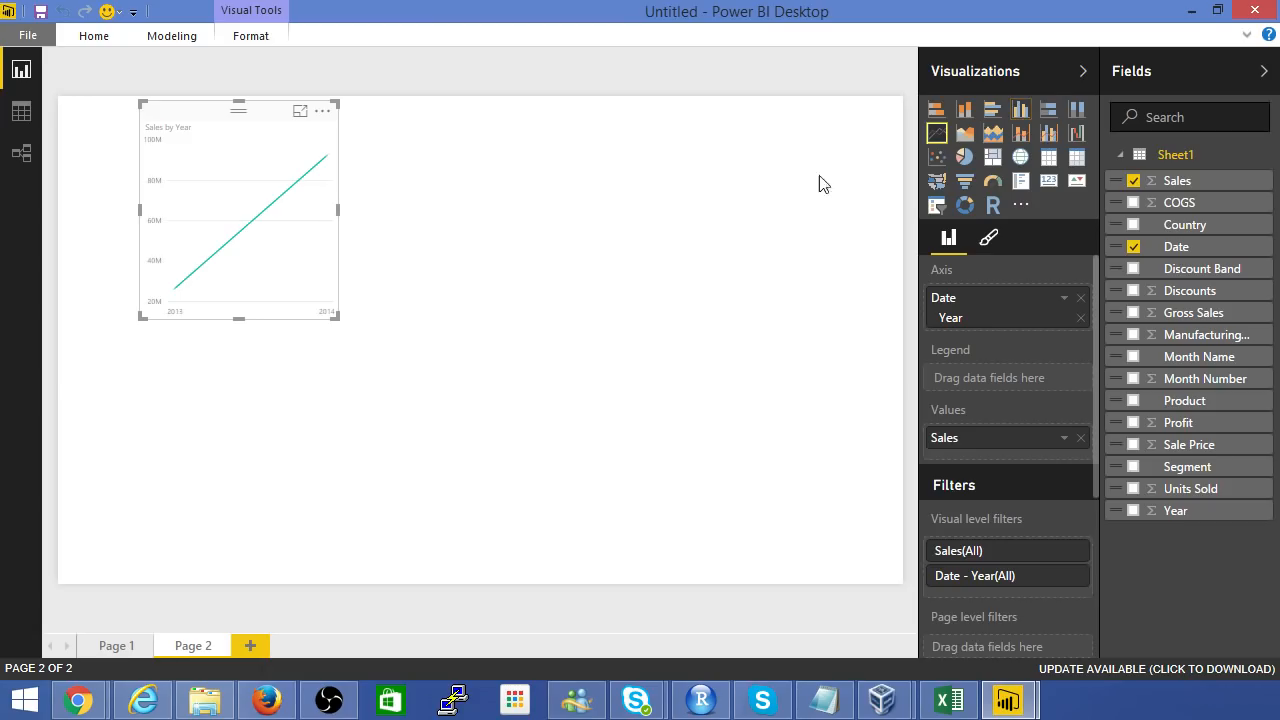
{"action": "mouse_move", "coordinate": [1070, 312]}
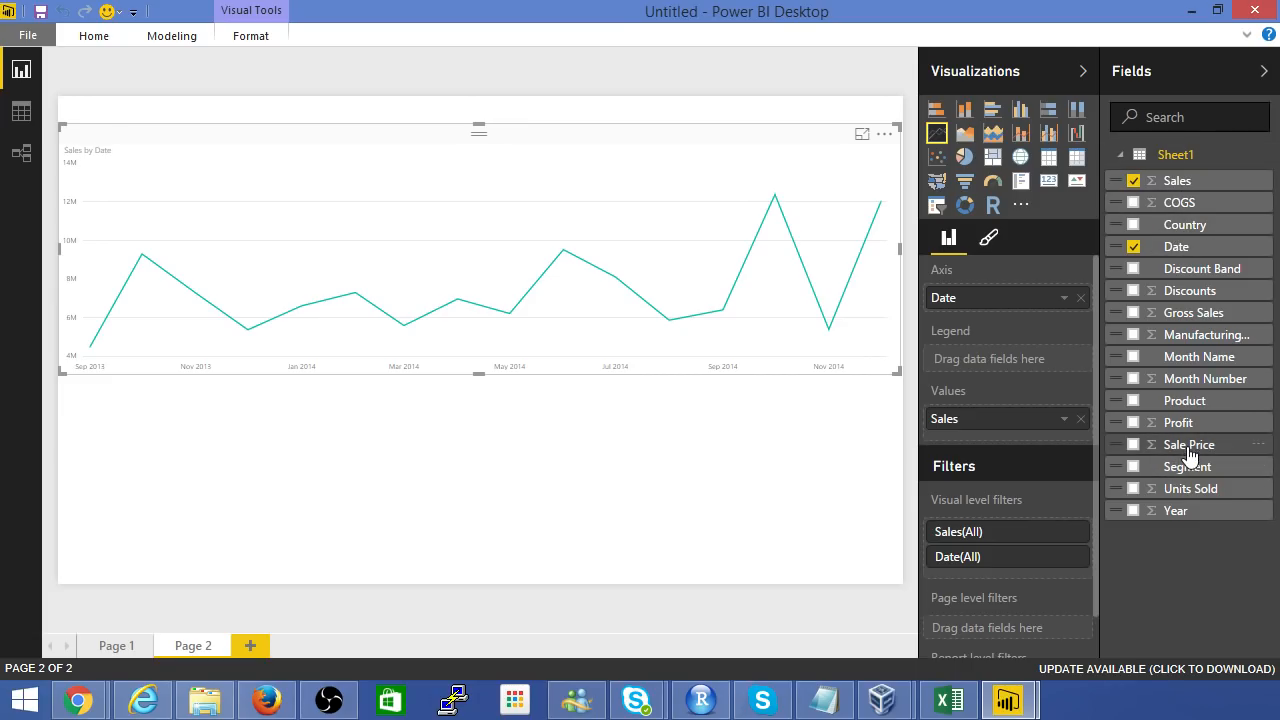
{"action": "left_click", "coordinate": [1128, 422]}
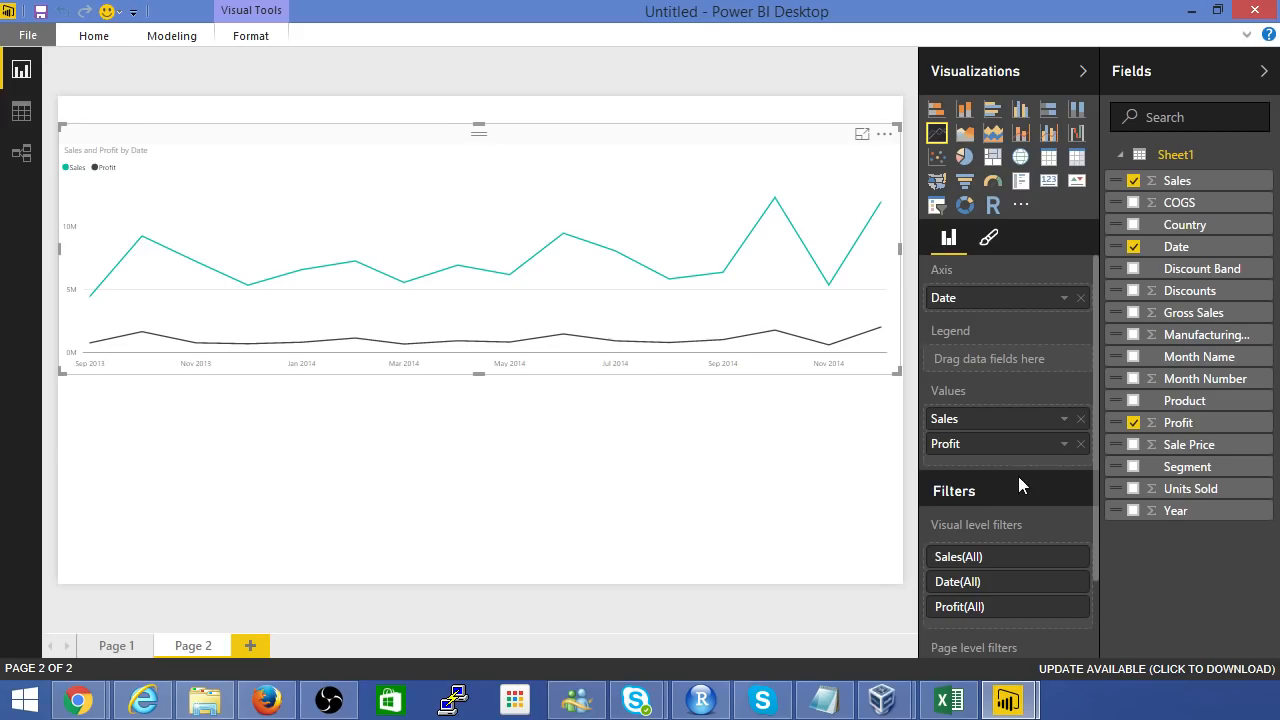
{"action": "mouse_move", "coordinate": [1184, 452]}
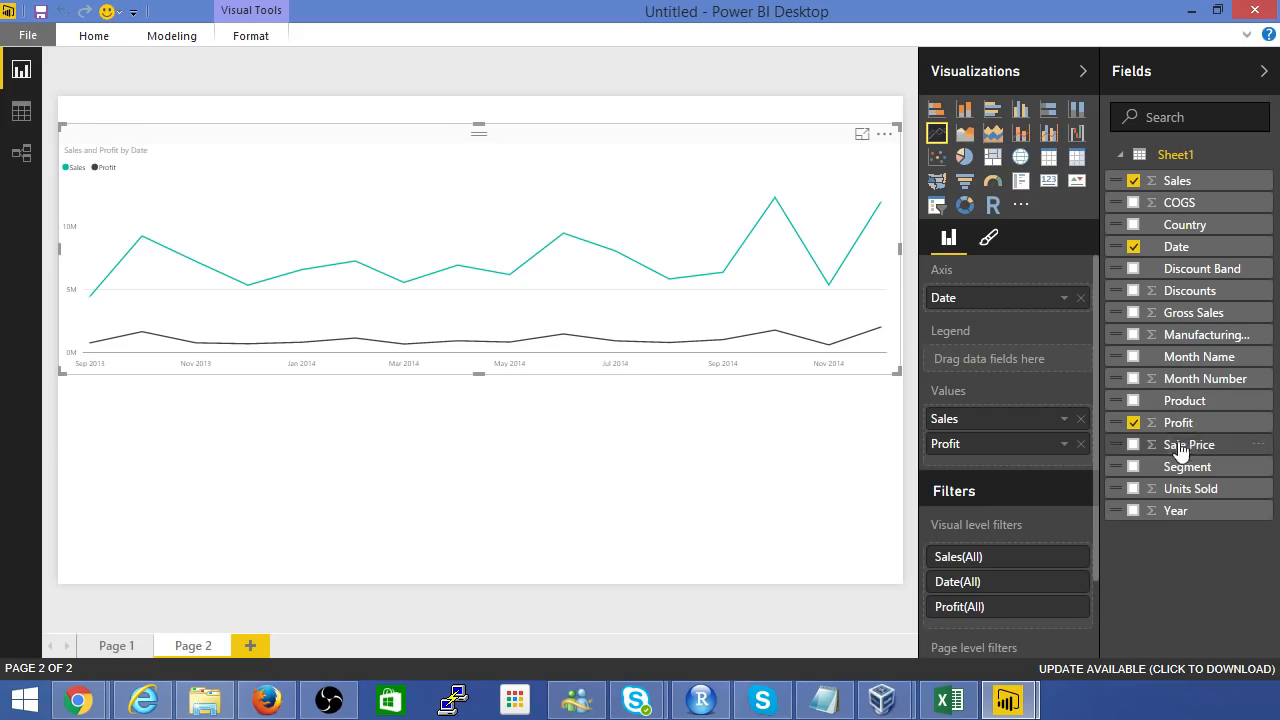
{"action": "left_click", "coordinate": [1132, 290]}
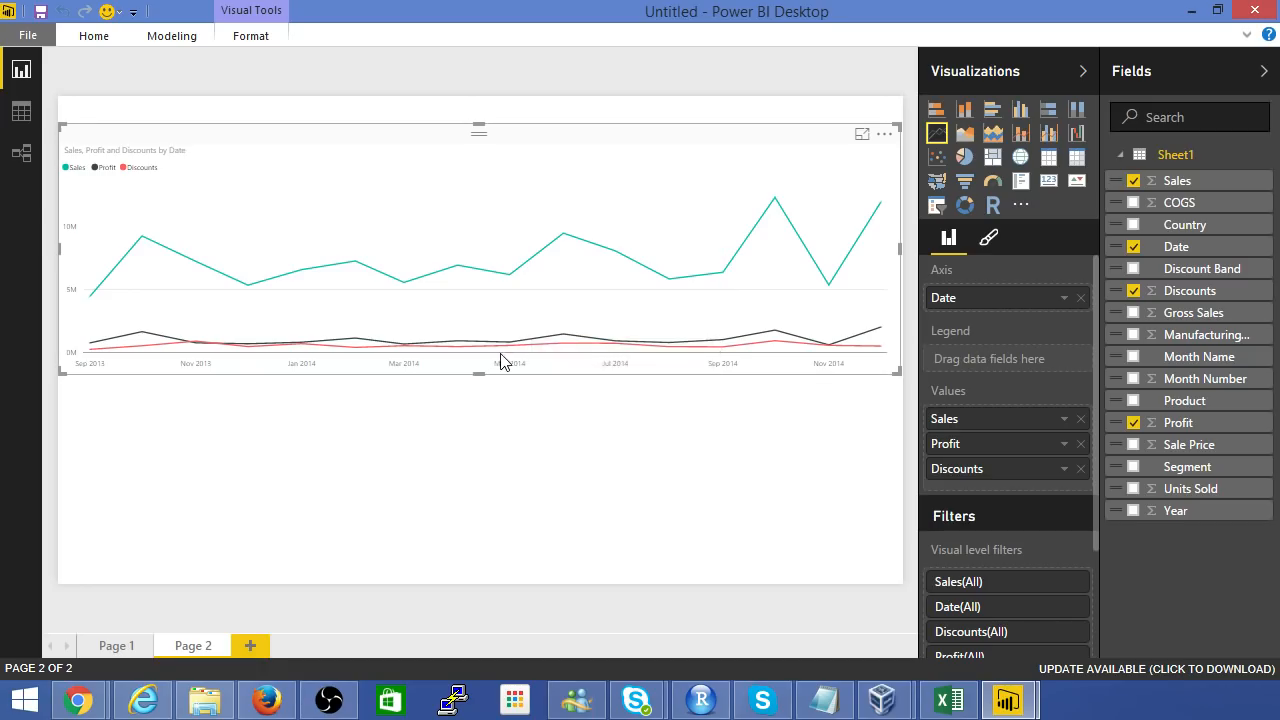
{"action": "mouse_move", "coordinate": [564, 352]}
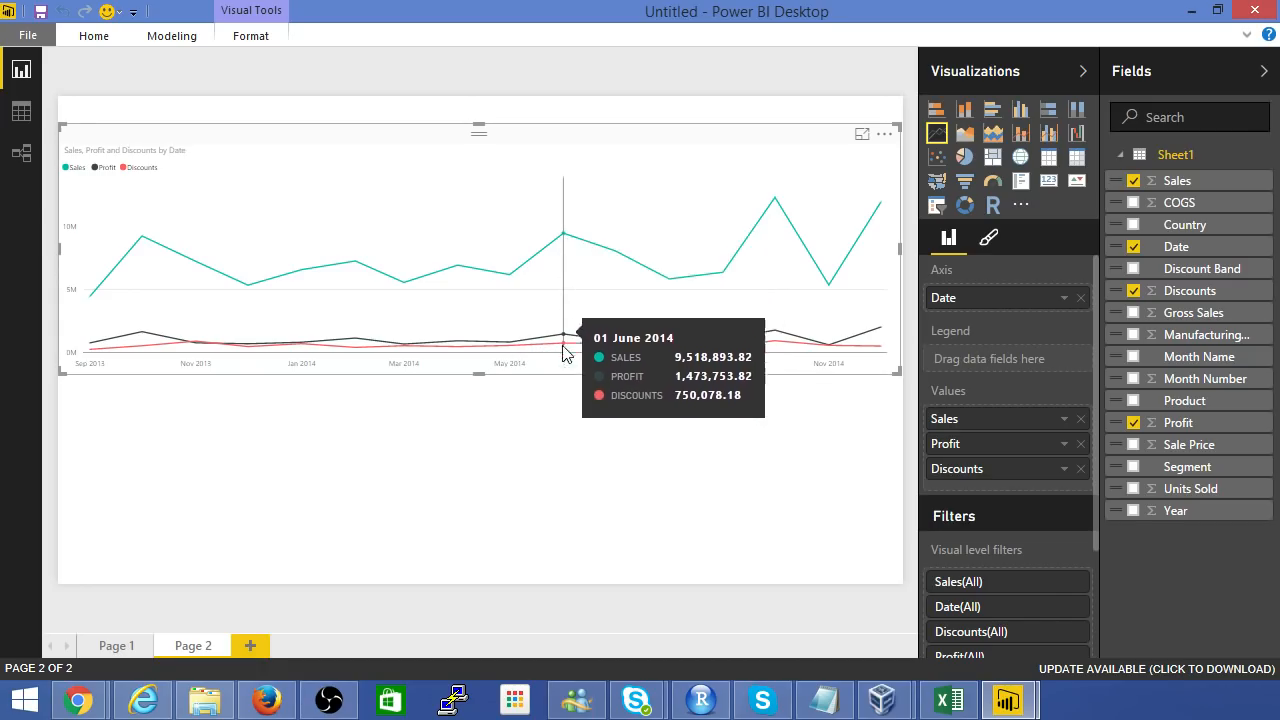
{"action": "mouse_move", "coordinate": [224, 206]}
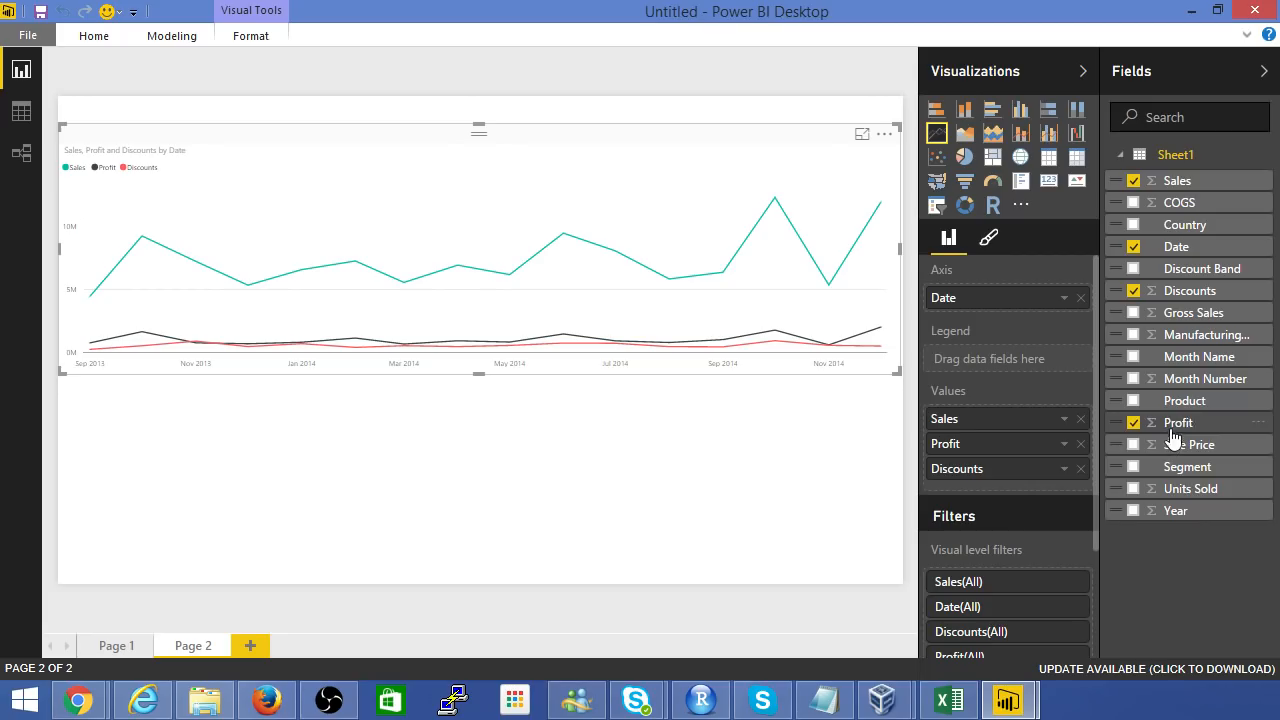
{"action": "mouse_move", "coordinate": [1208, 428]}
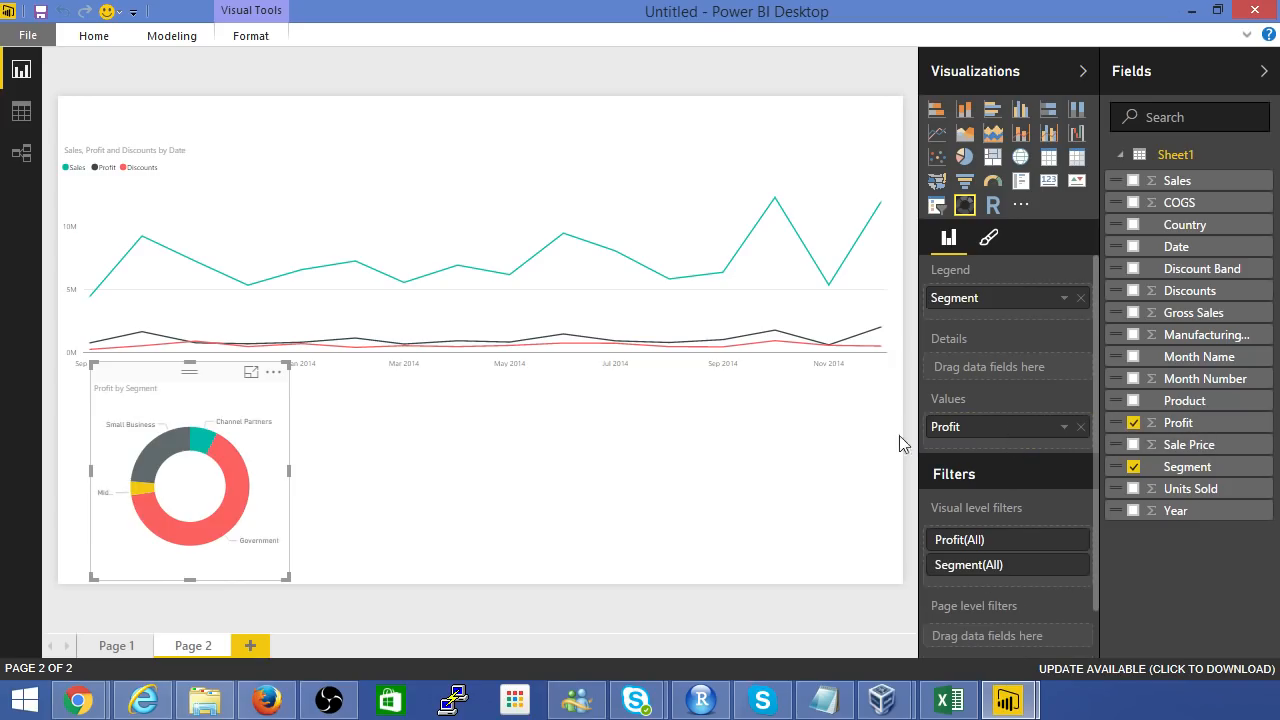
{"action": "mouse_move", "coordinate": [198, 528]}
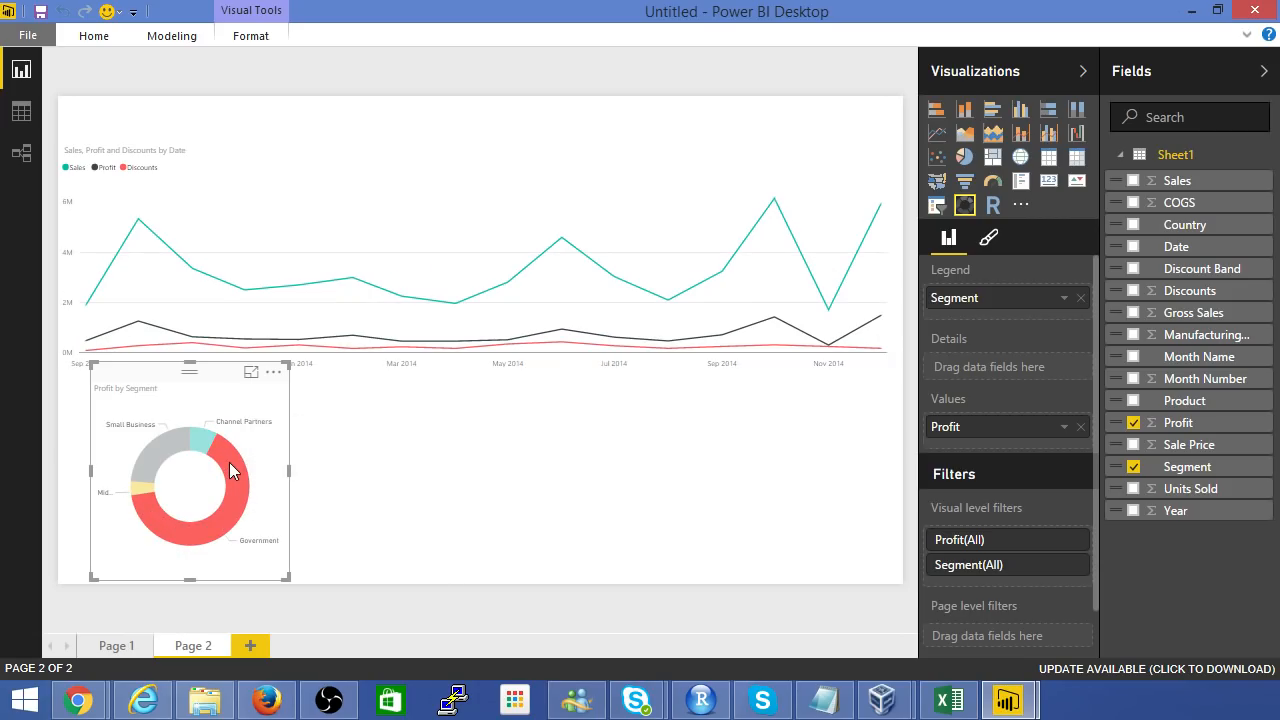
- Highlight one segment's slice in the Profit by Segment donut chart
{"action": "left_click", "coordinate": [200, 444]}
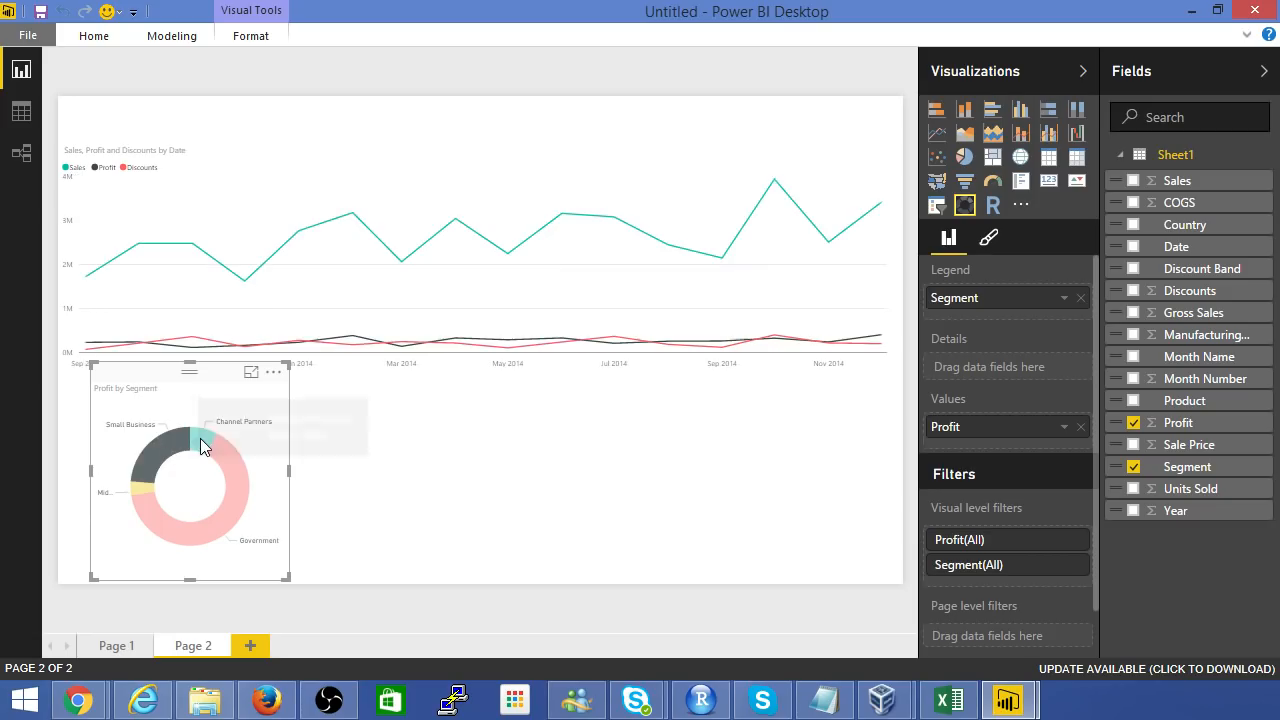
{"action": "mouse_move", "coordinate": [168, 536]}
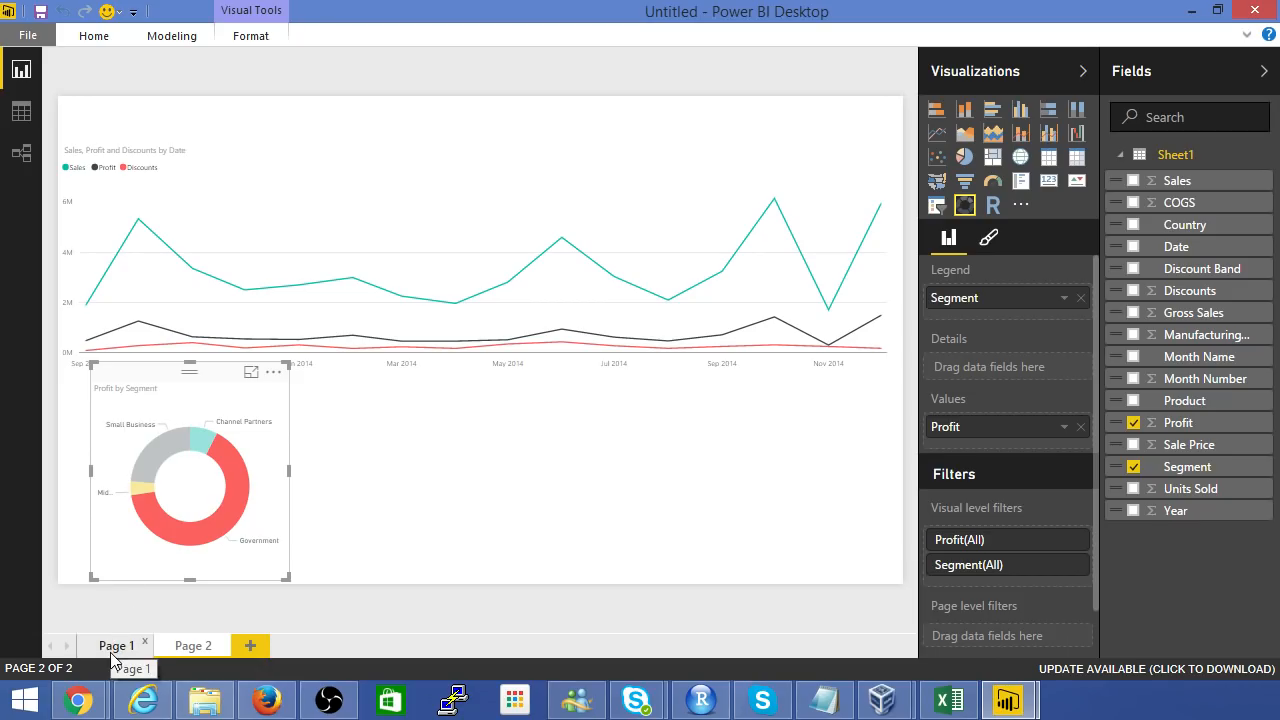
- Return to report Page 1 showing the map, pie, cards, treemap and monthly bars
{"action": "left_click", "coordinate": [116, 644]}
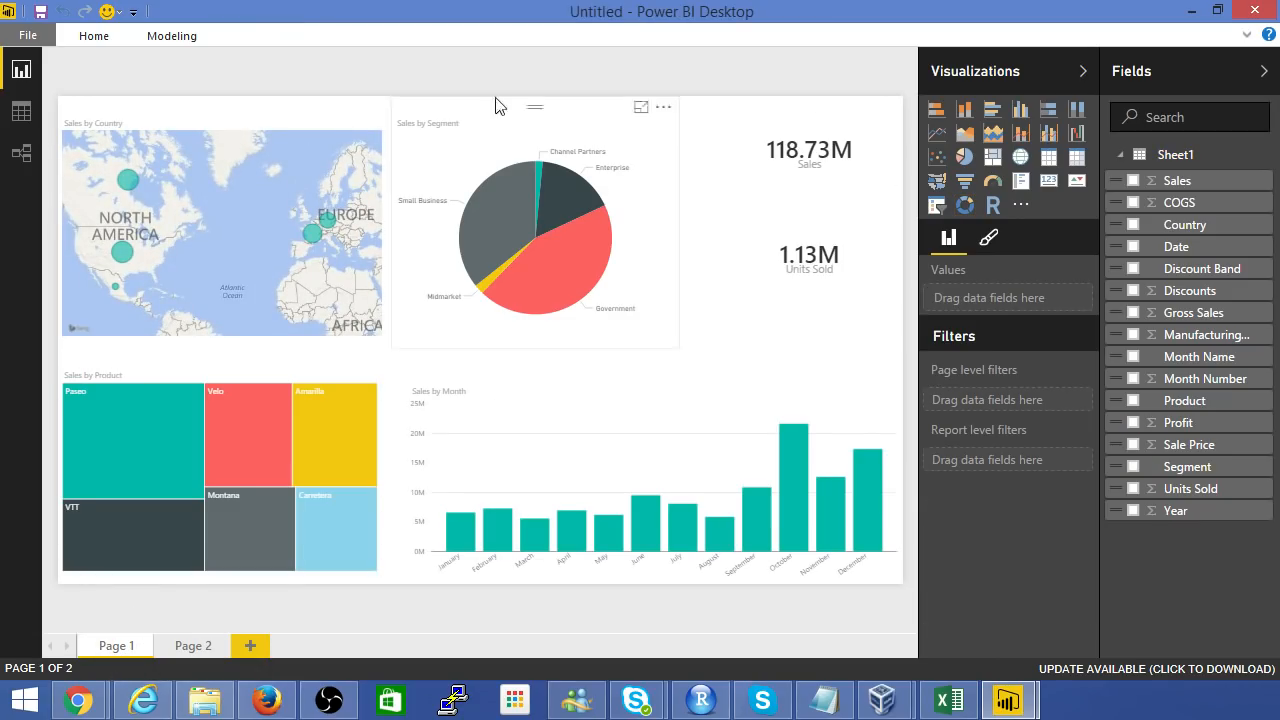
{"action": "mouse_move", "coordinate": [226, 592]}
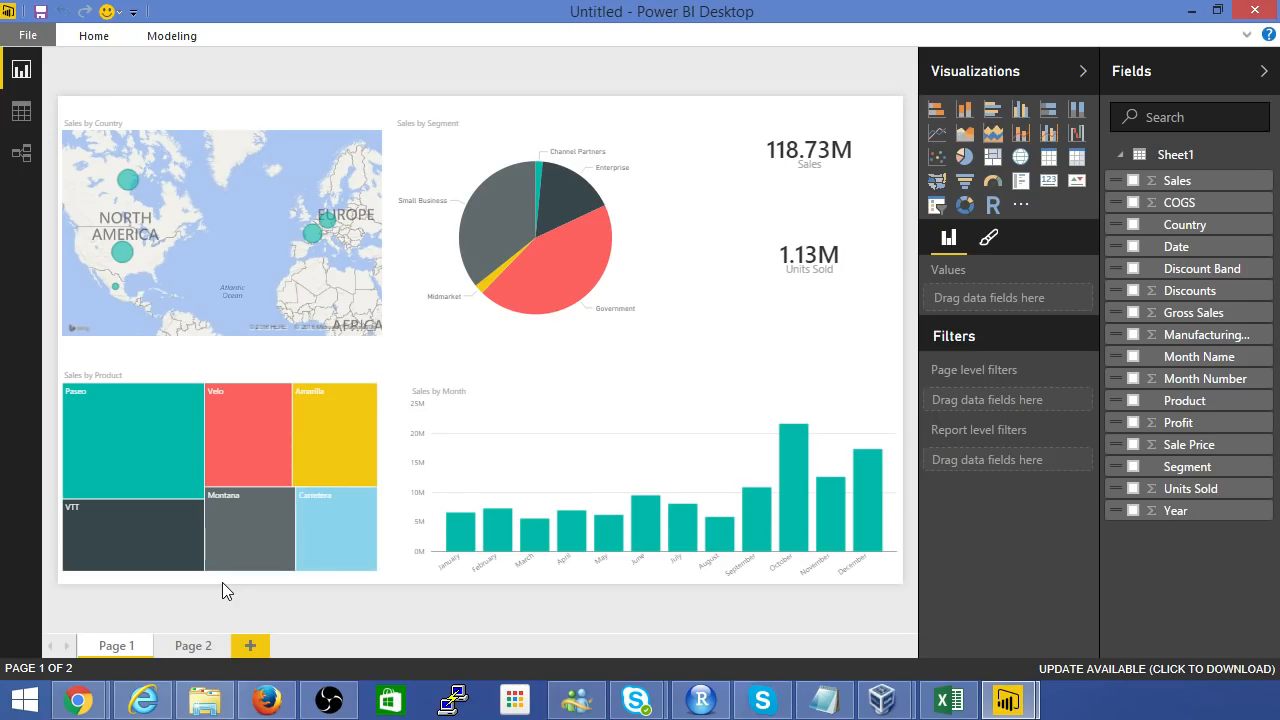
{"action": "mouse_move", "coordinate": [176, 602]}
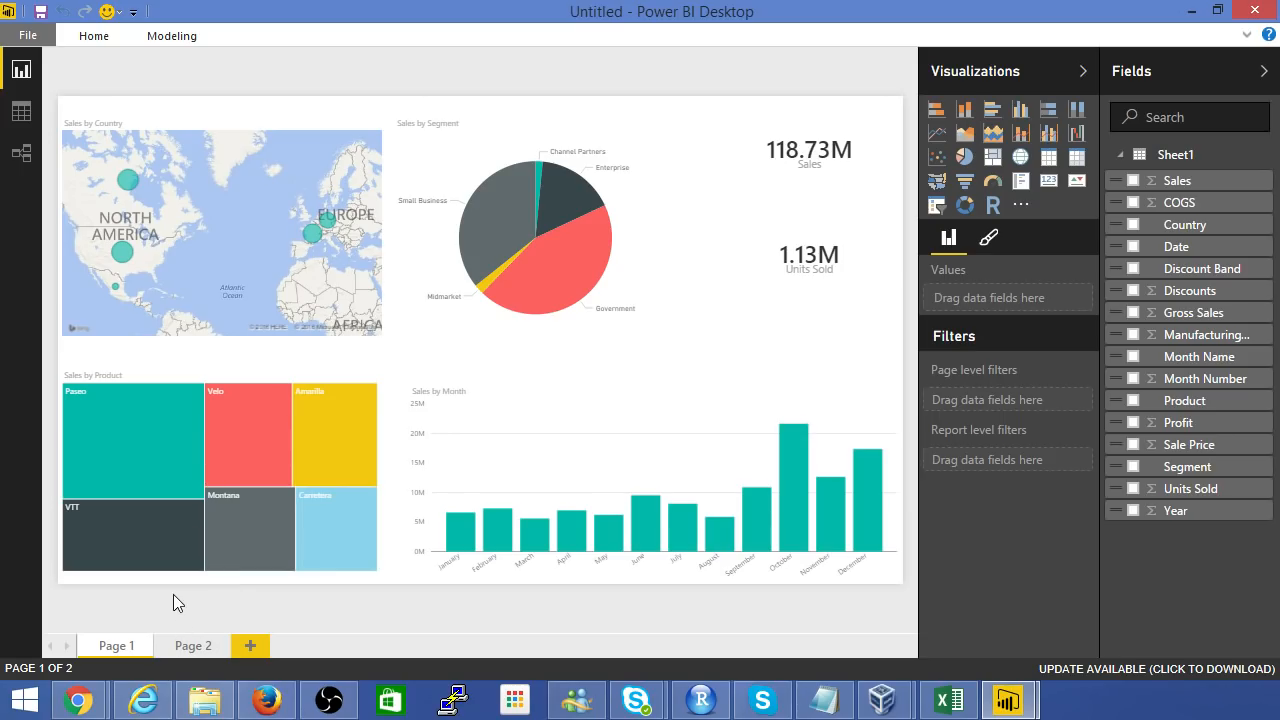